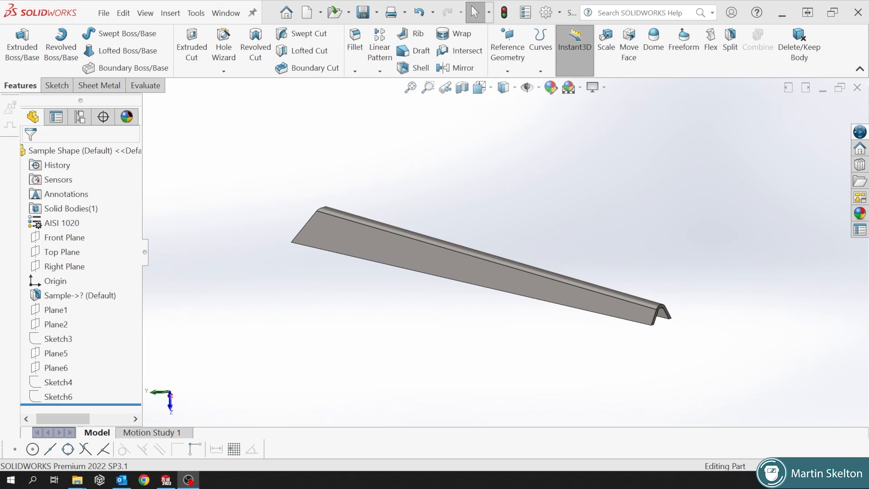
mouse_move(444, 294)
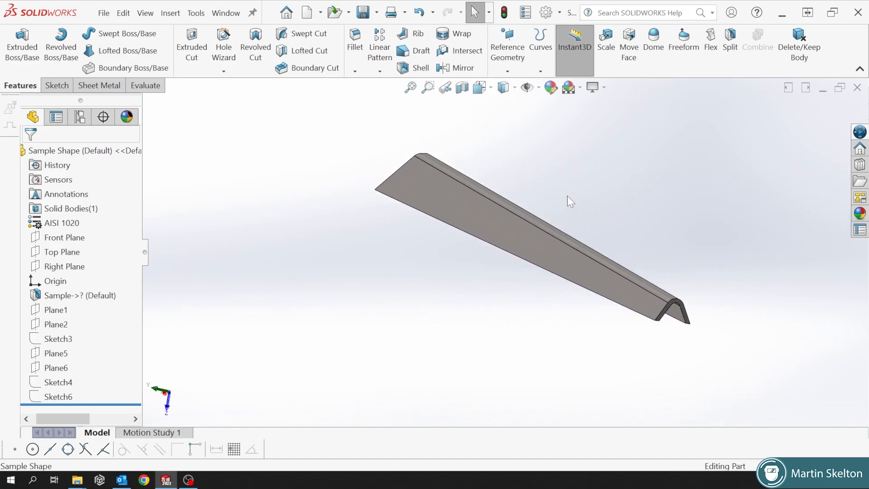
- Measure the distance between the sheet's two parallel faces, reading 3.33 mm thickness
click(144, 85)
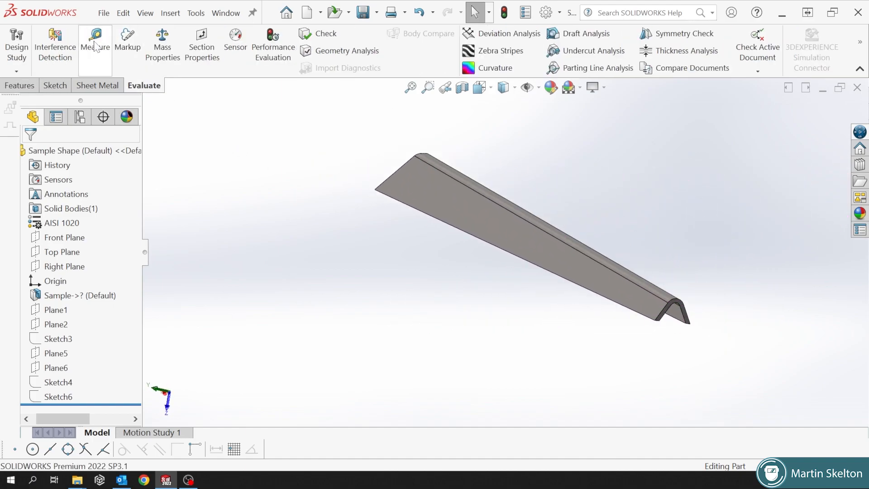
click(95, 38)
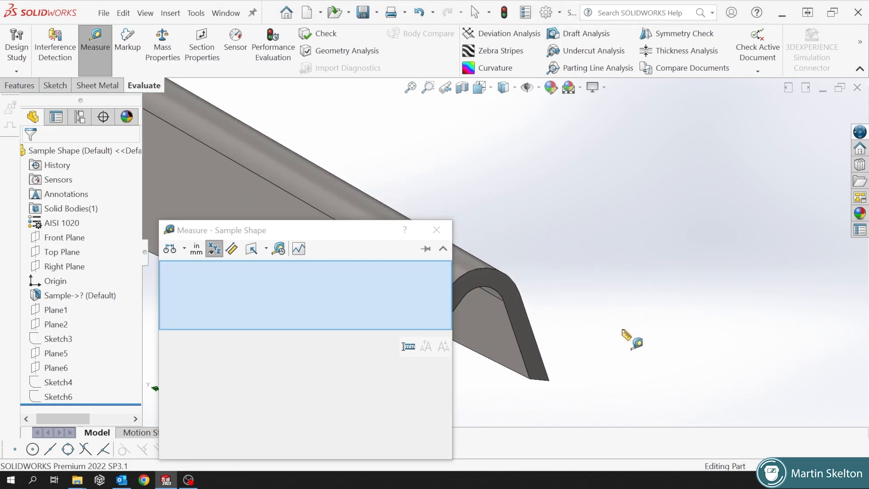
click(431, 215)
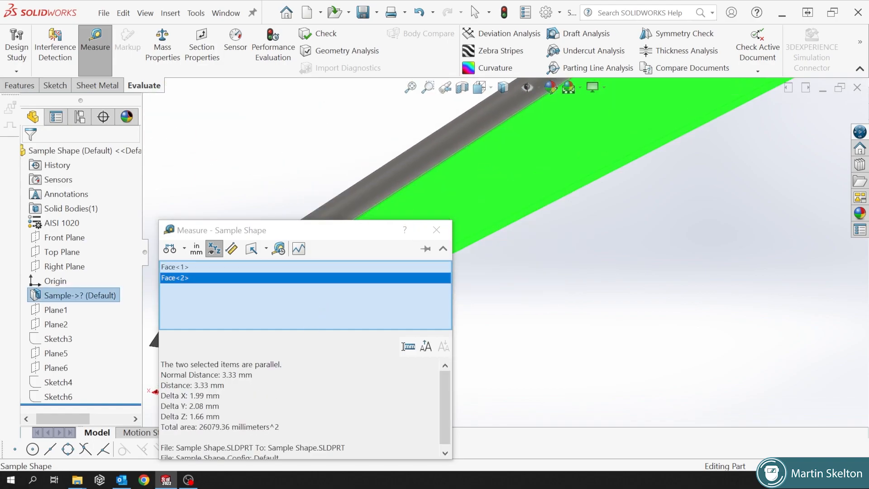
click(436, 230)
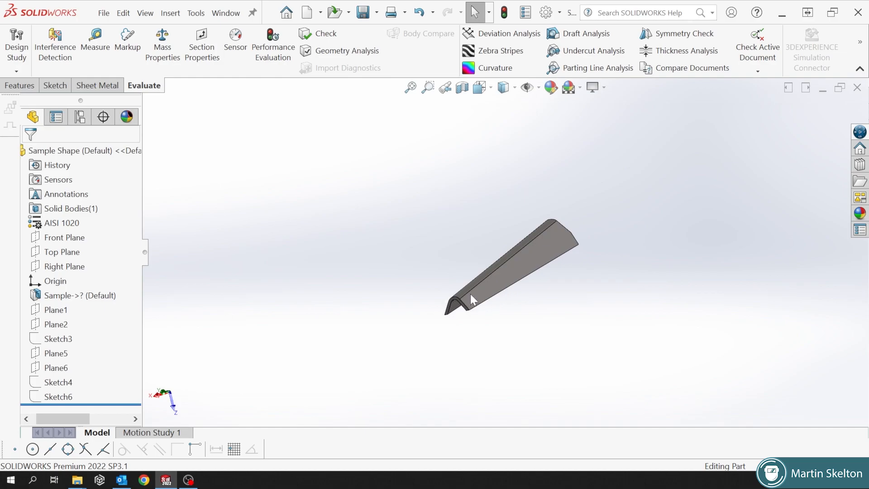
- Orbit the angle, roll the history back before the planes and show Plane1
drag(472, 299, 552, 286)
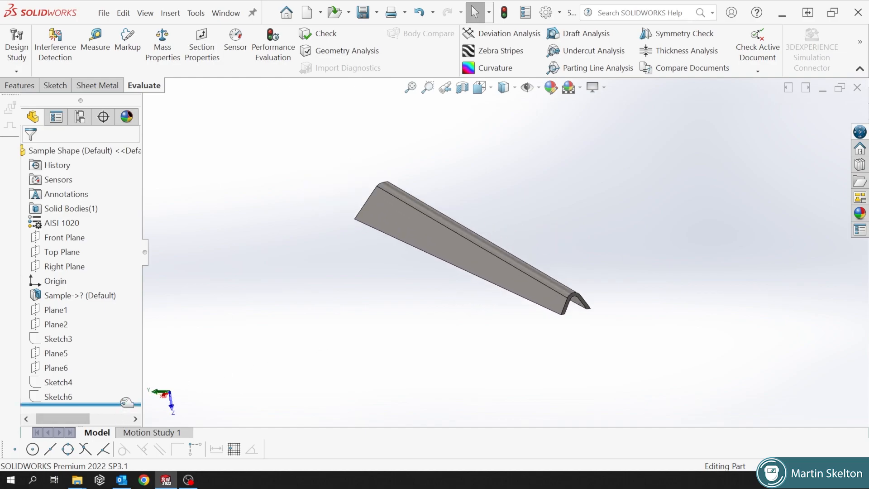
click(79, 295)
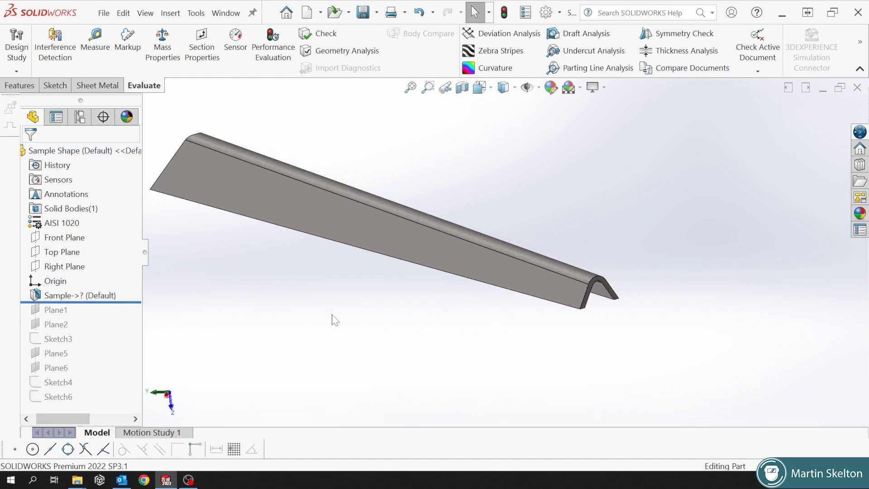
click(70, 151)
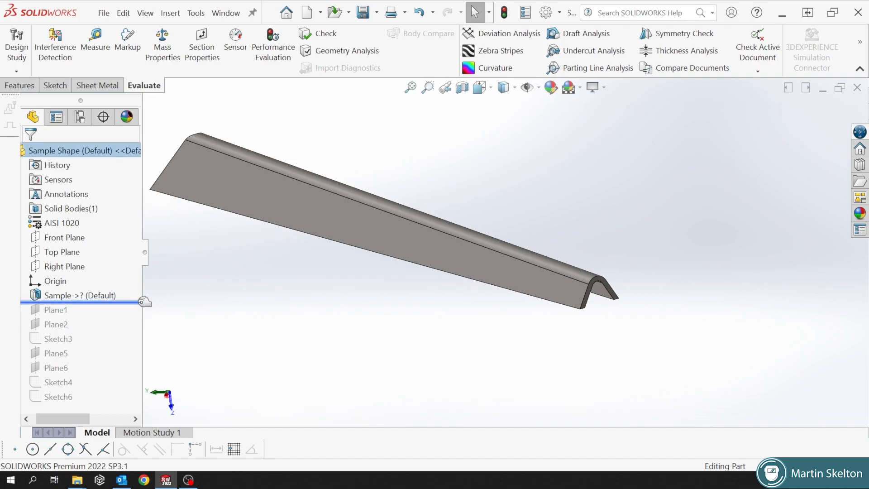
click(55, 310)
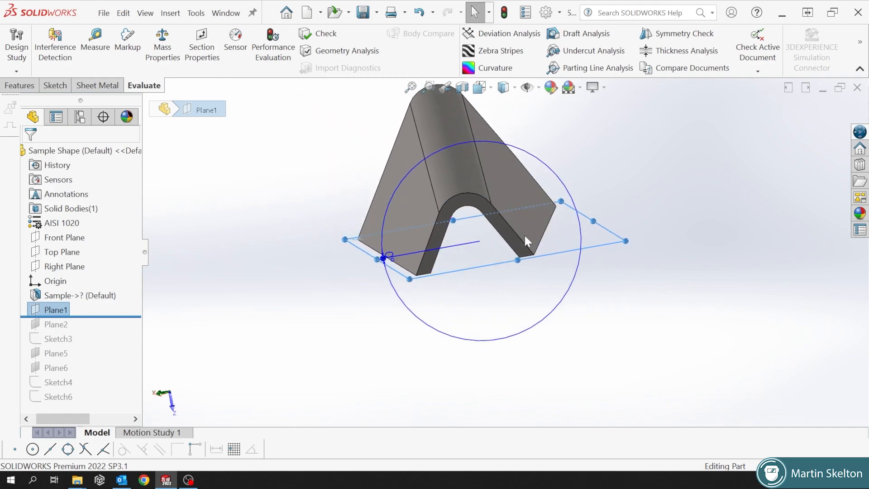
- Roll the history forward to show Plane2 and step past Sketch3
drag(526, 242, 305, 277)
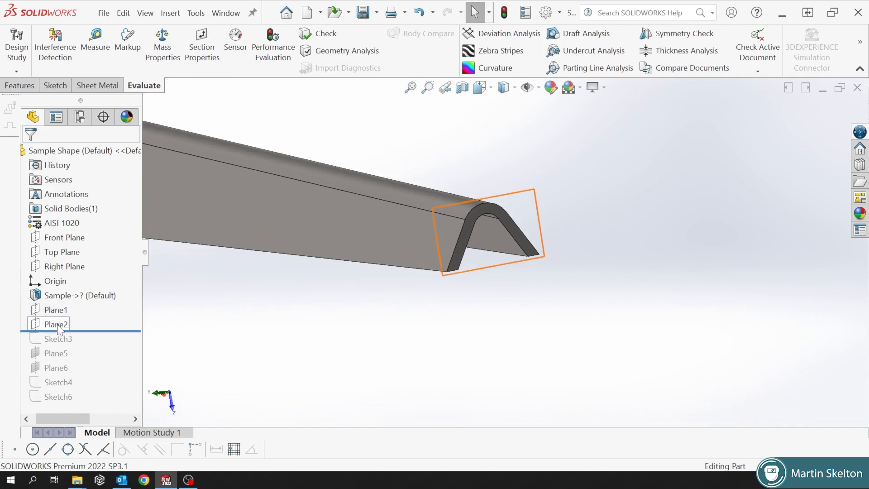
click(56, 325)
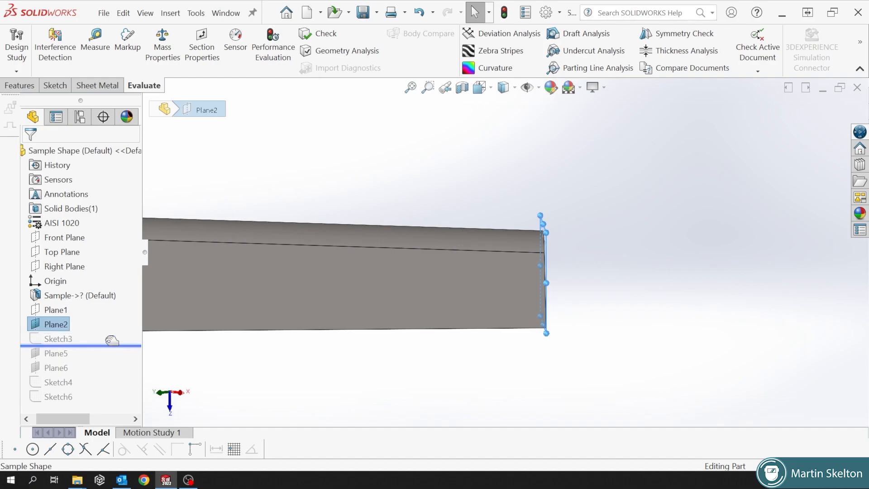
click(58, 339)
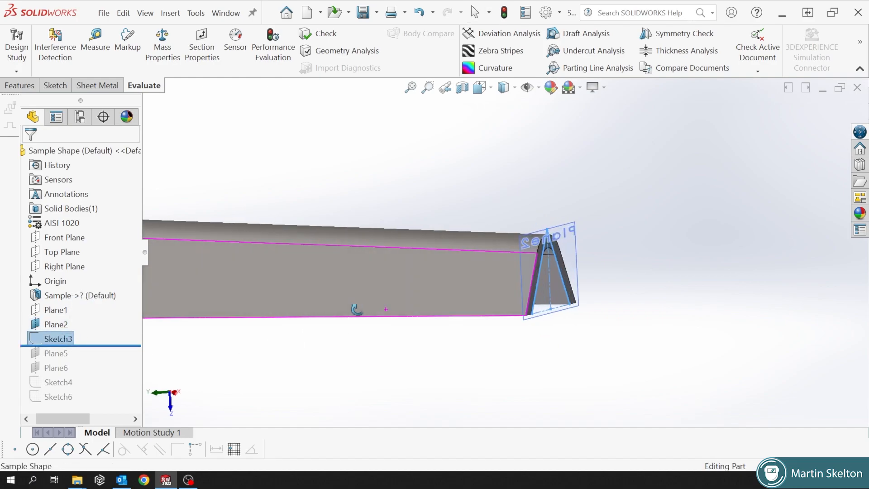
- Open and exit Sketch3, then roll forward past Plane5 and Plane6 through Sketch4
right_click(50, 338)
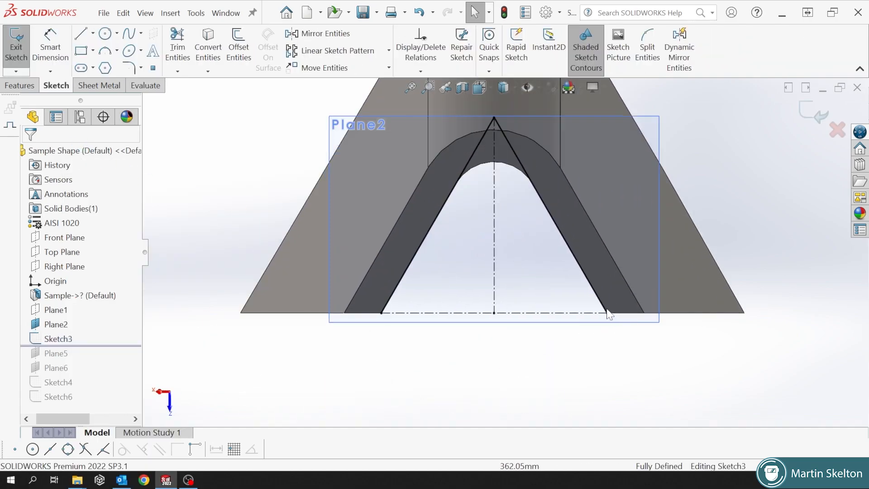
mouse_move(470, 151)
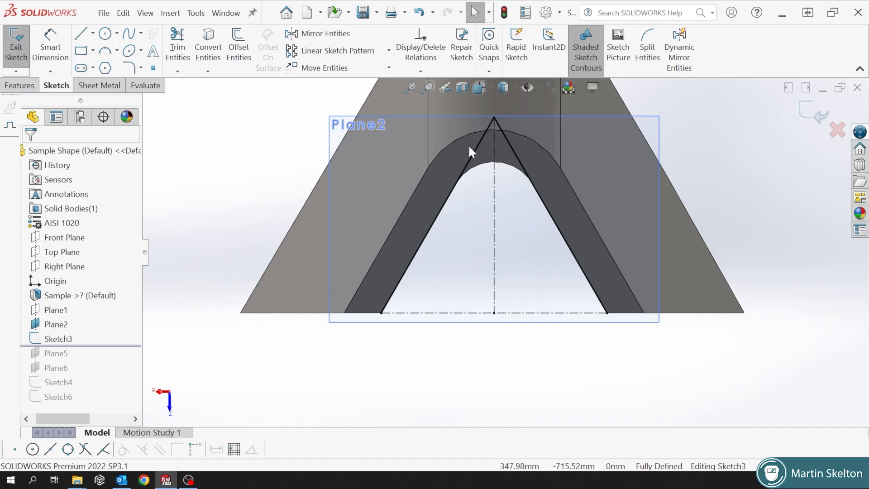
click(144, 85)
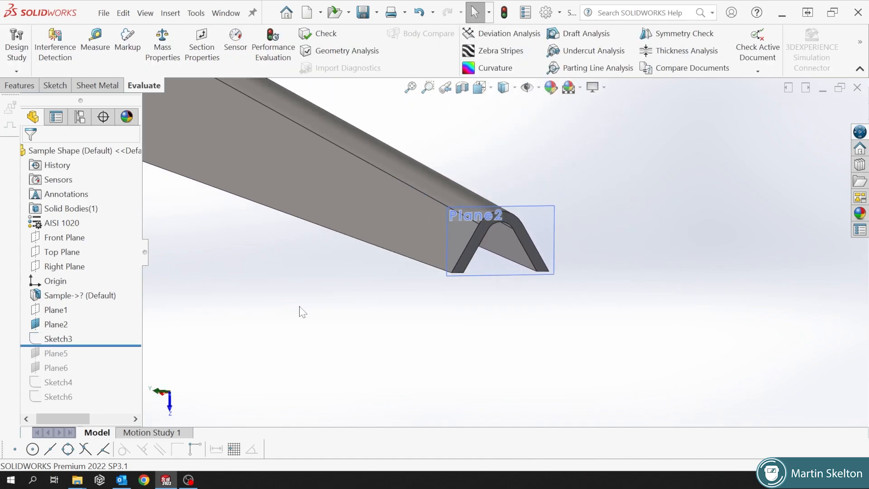
click(56, 353)
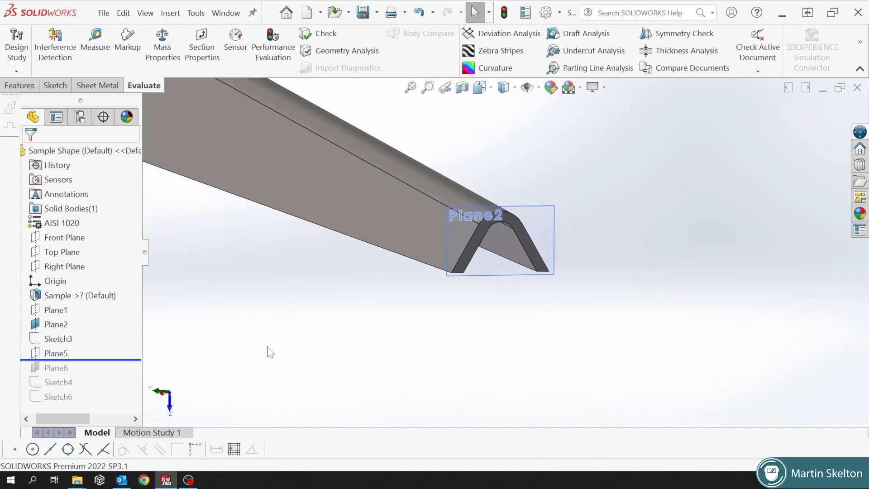
click(51, 353)
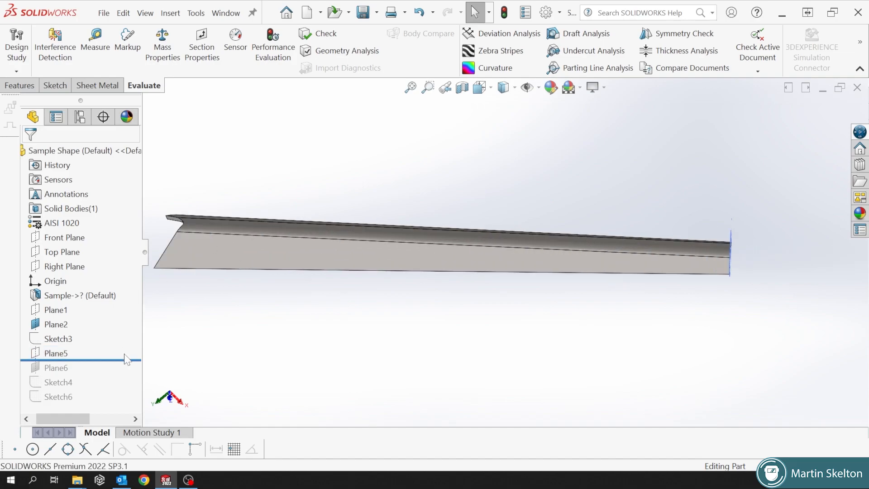
click(55, 367)
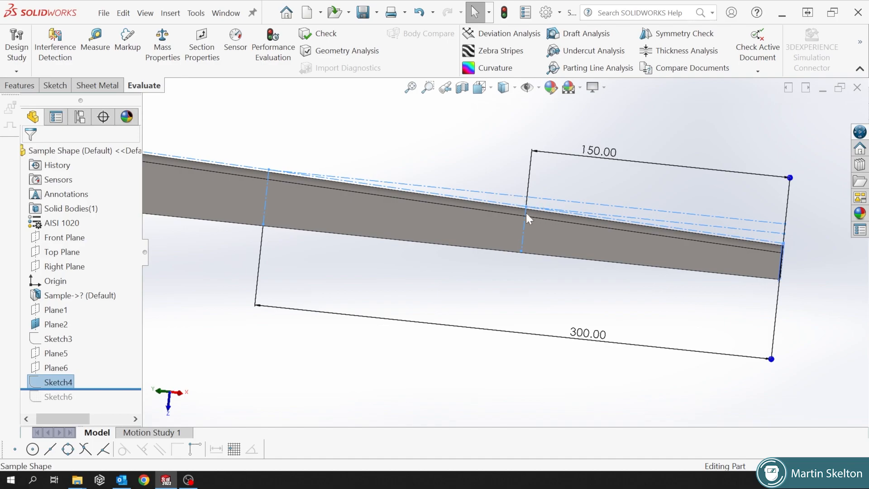
- Edit Sketch4 and inspect its construction line tip and the 150 and 300 dimensions
right_click(56, 382)
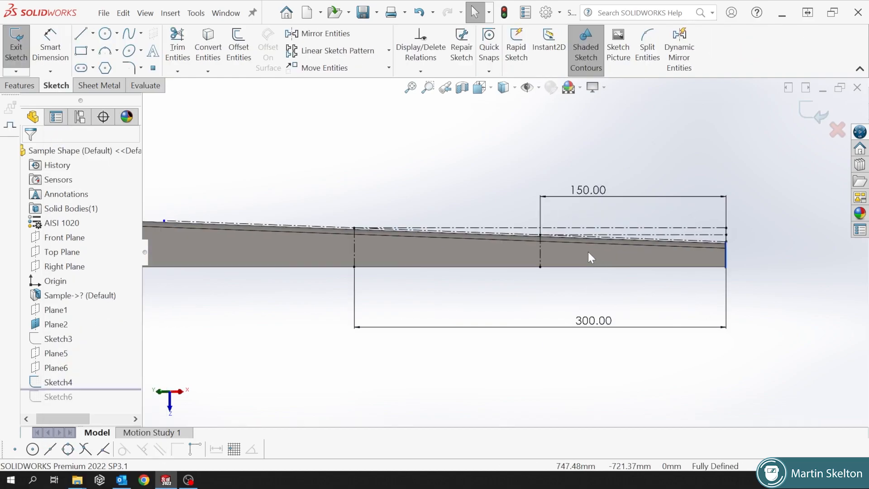
mouse_move(722, 339)
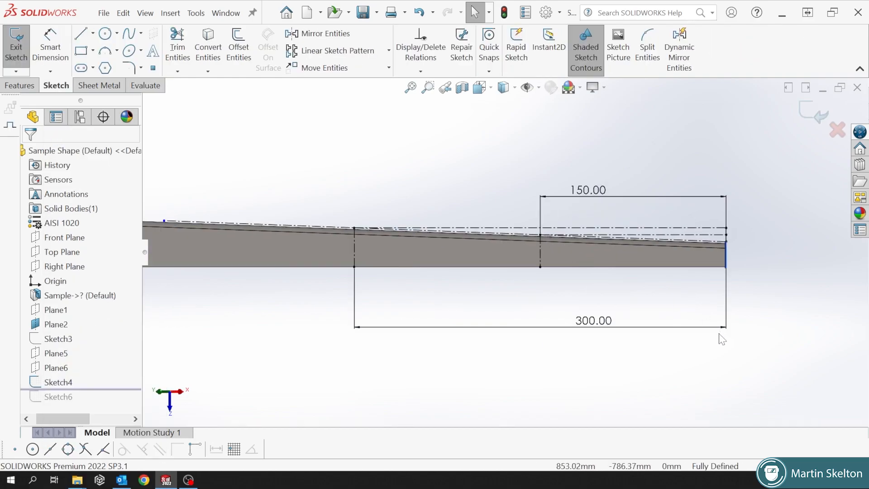
mouse_move(566, 269)
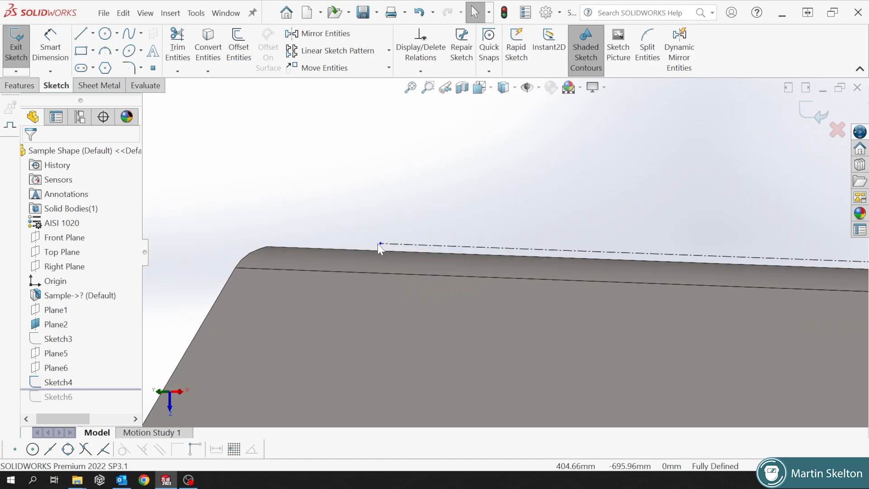
click(380, 244)
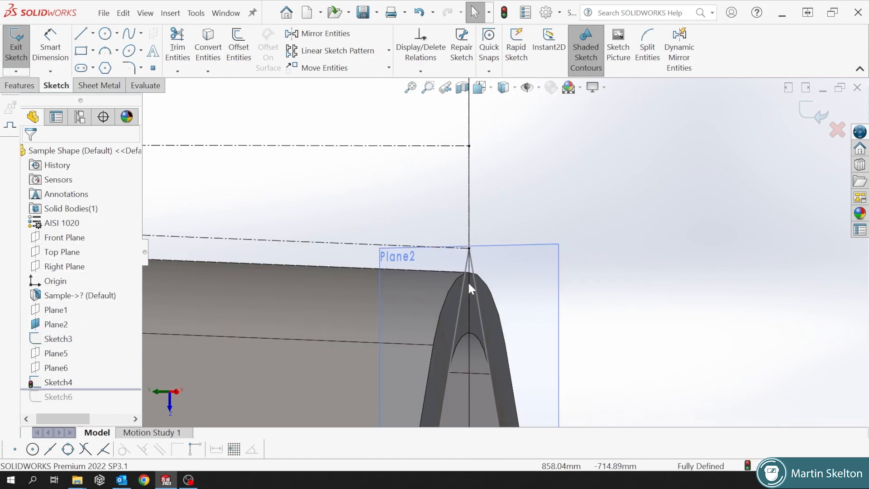
drag(468, 288, 510, 258)
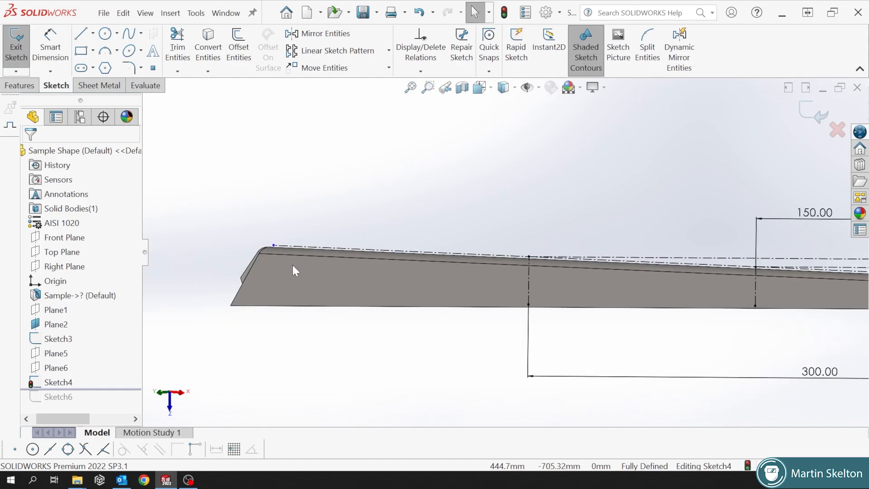
mouse_move(251, 254)
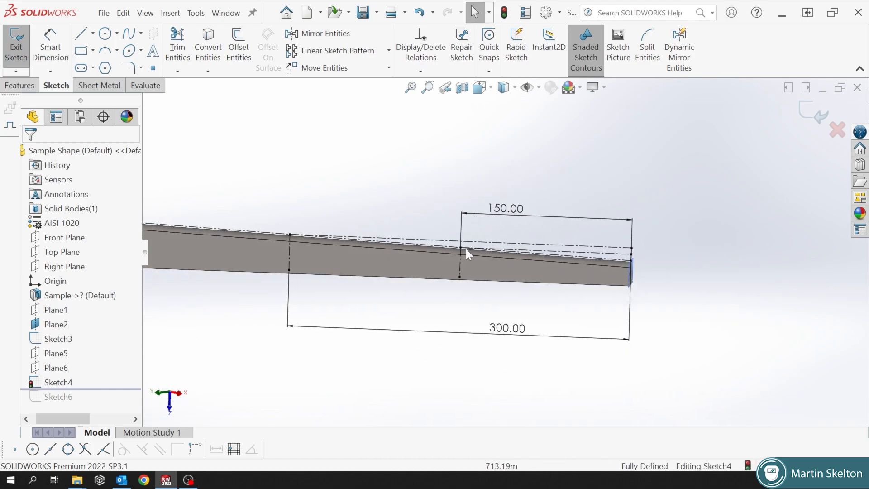
mouse_move(464, 288)
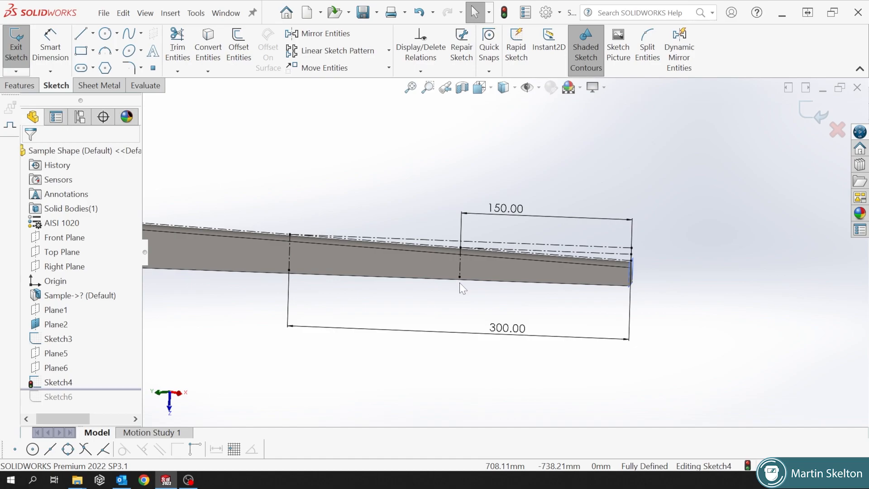
mouse_move(292, 270)
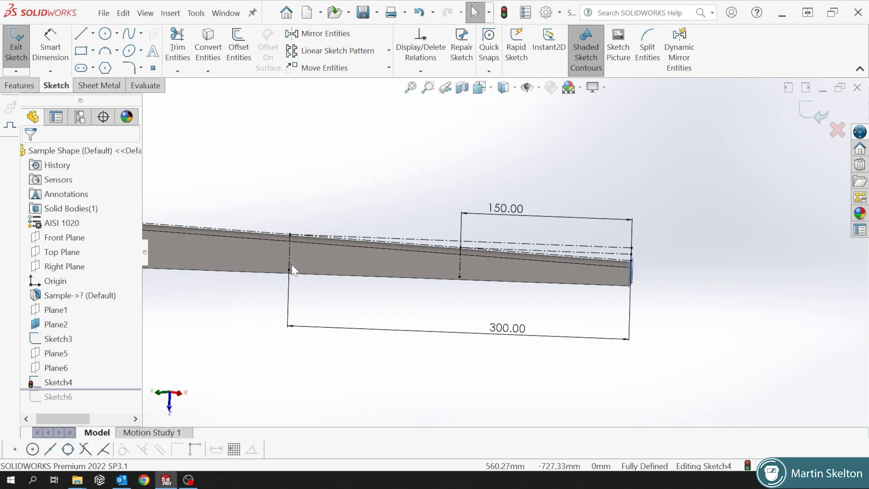
mouse_move(324, 256)
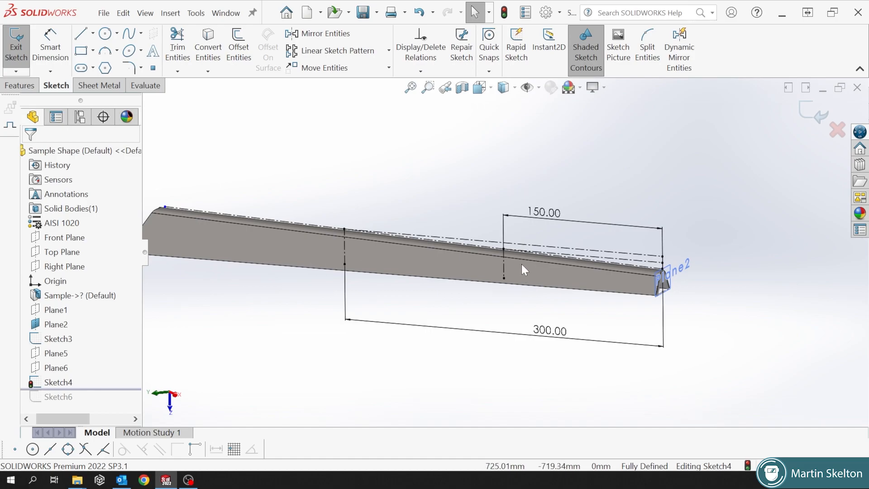
- Exit Sketch4, edit Sketch6 and orbit to see its 300 and 150 dimensions
click(144, 85)
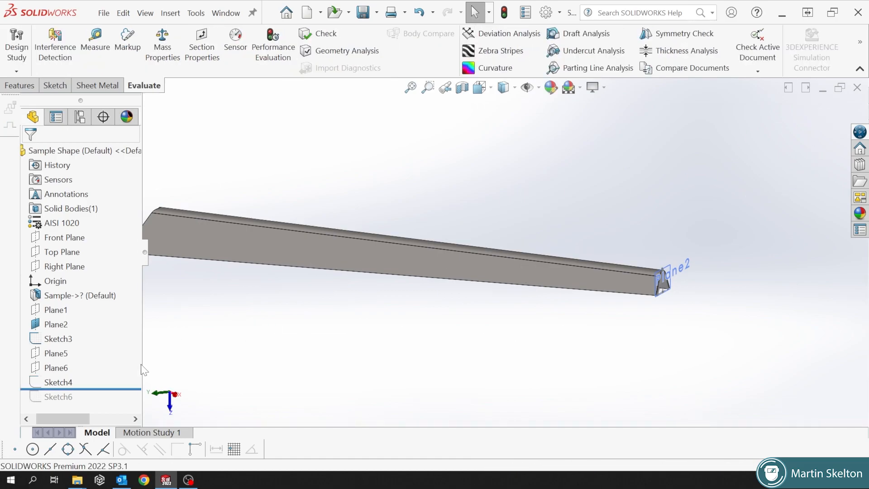
click(58, 397)
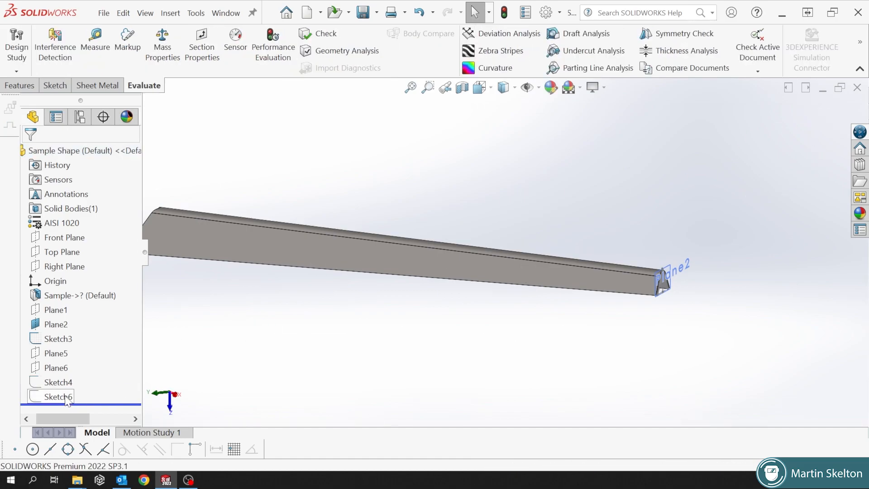
double_click(59, 396)
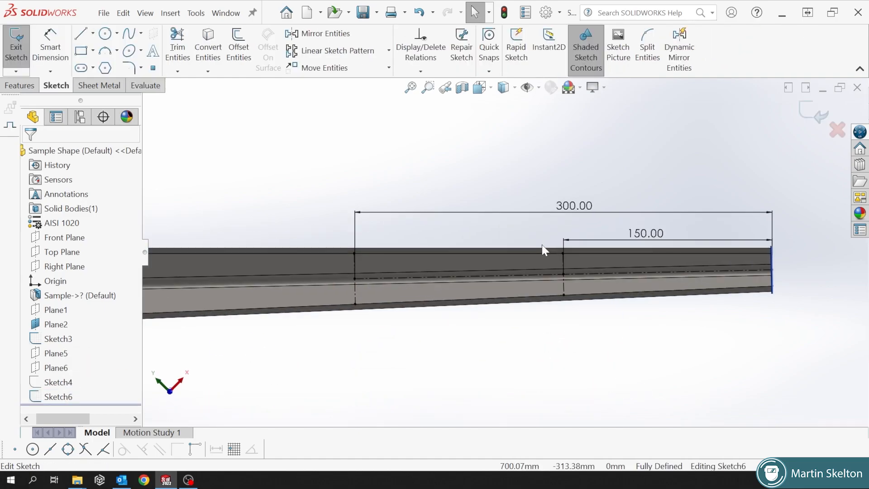
drag(543, 250, 557, 267)
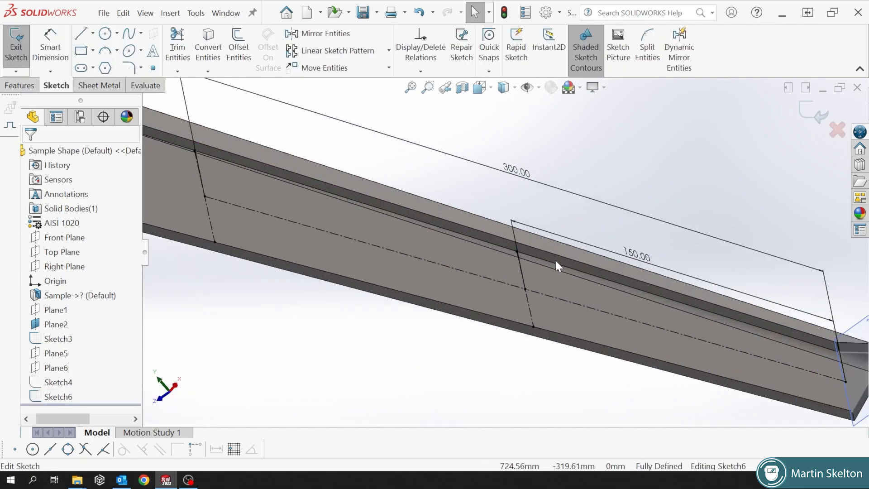
mouse_move(512, 304)
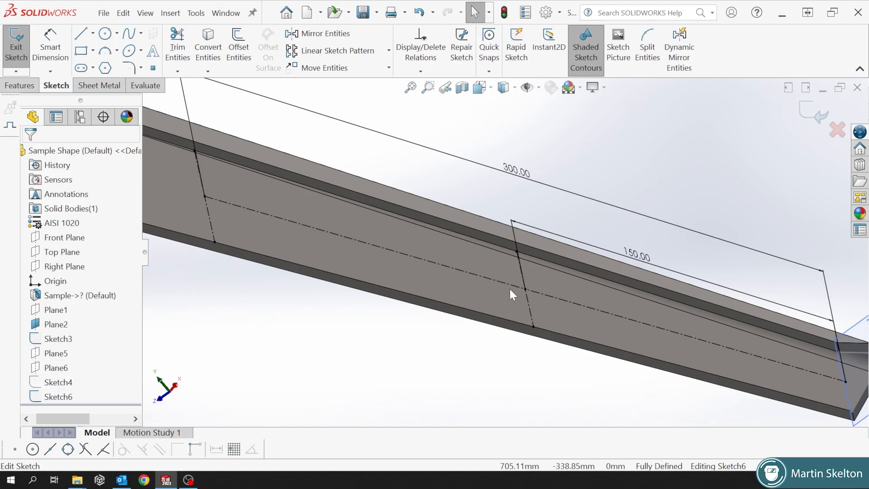
mouse_move(647, 264)
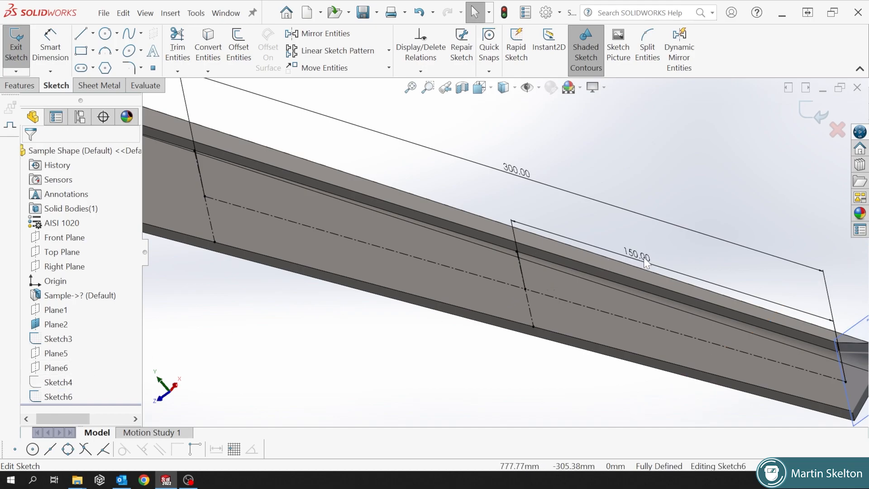
mouse_move(79, 423)
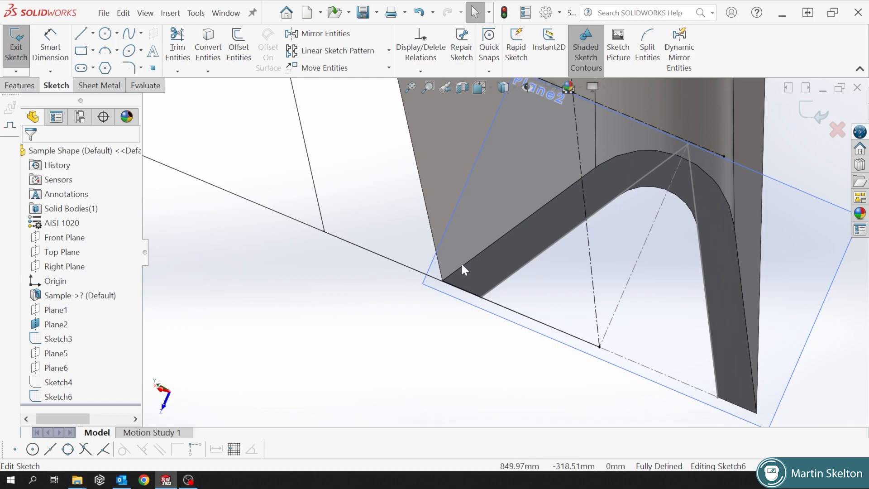
mouse_move(469, 275)
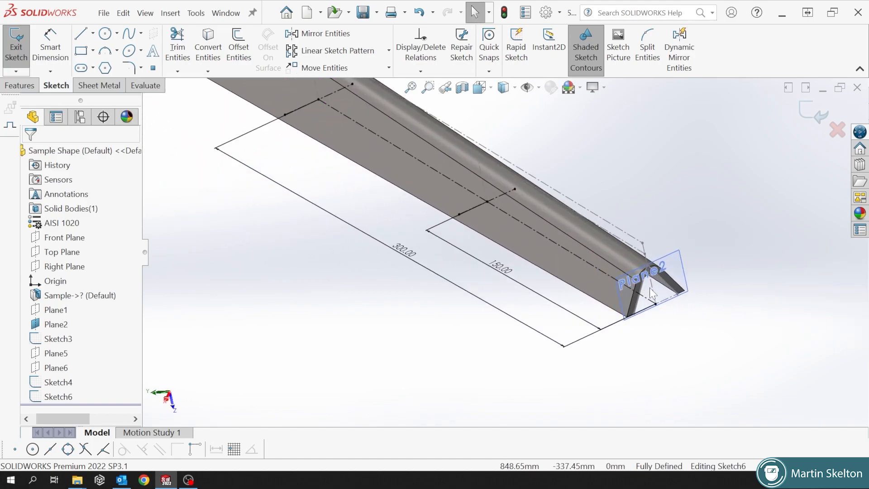
mouse_move(574, 295)
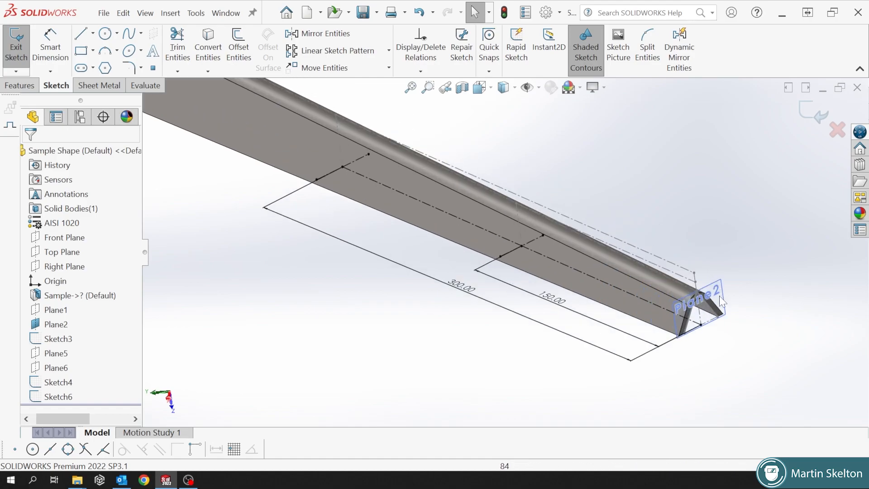
mouse_move(341, 159)
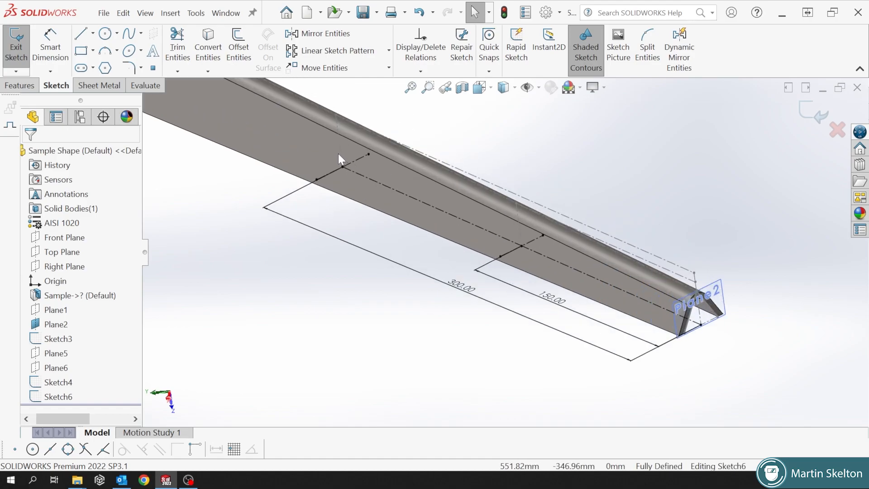
mouse_move(569, 275)
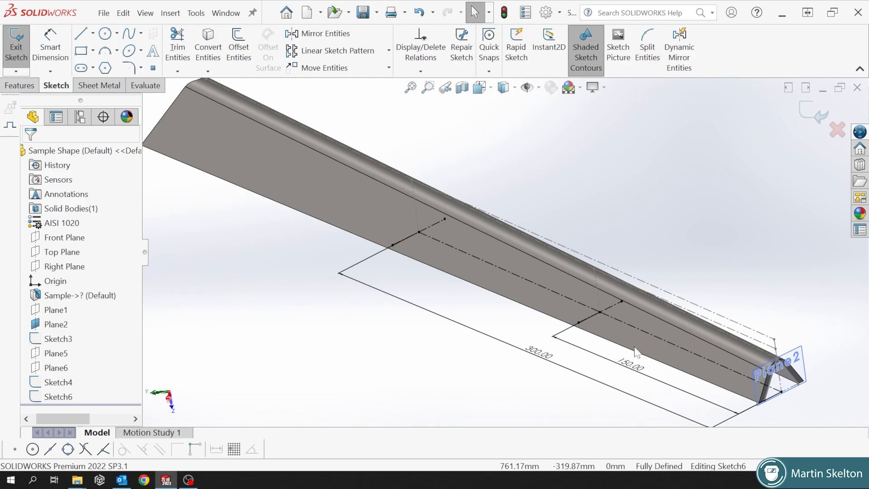
mouse_move(538, 360)
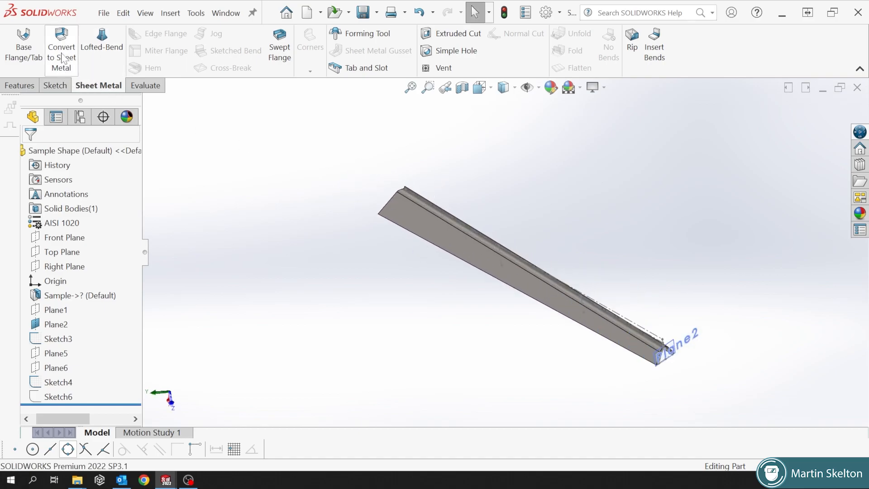
mouse_move(103, 50)
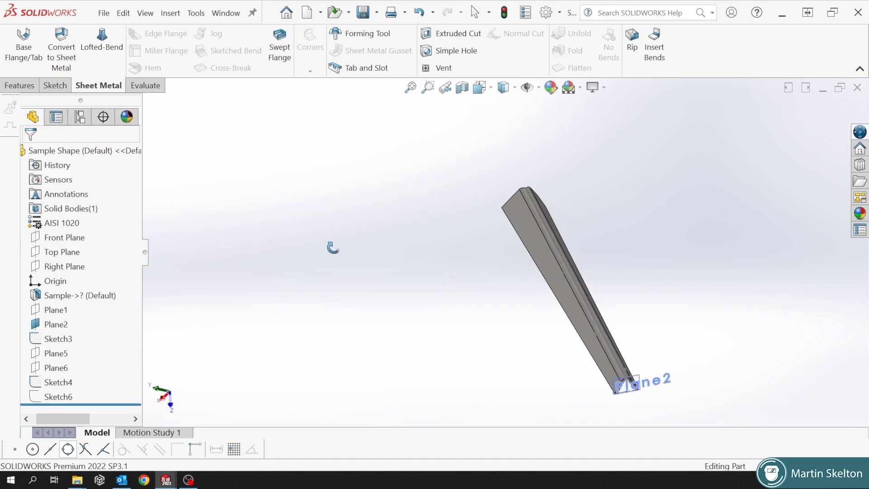
mouse_move(228, 54)
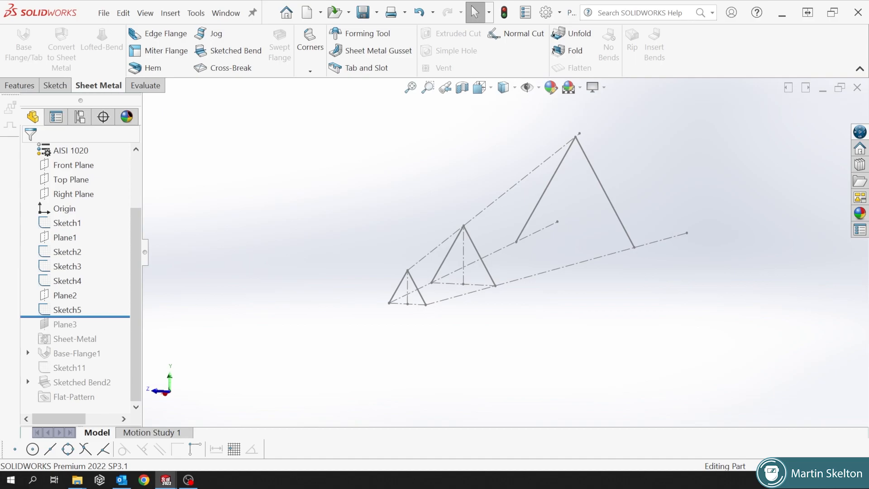
mouse_move(604, 202)
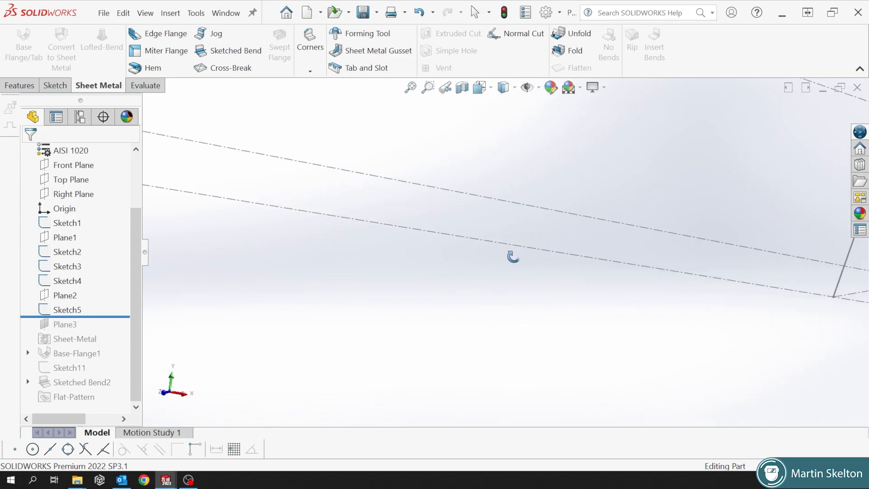
click(144, 85)
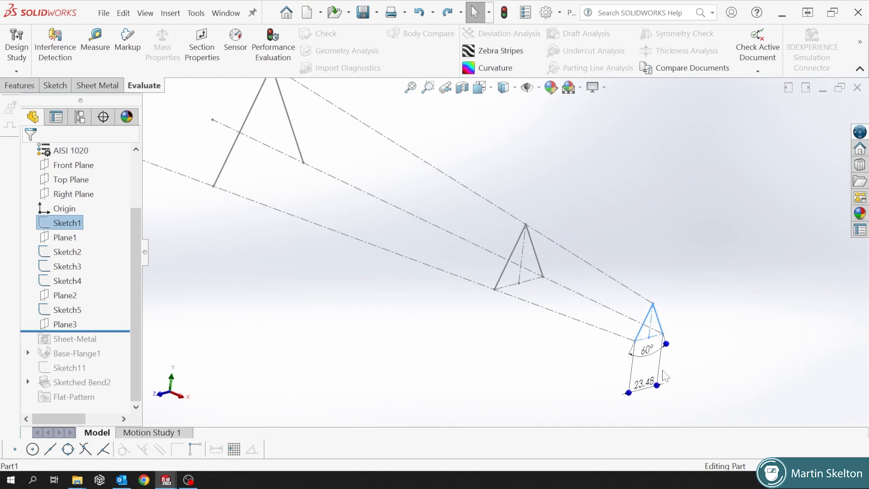
mouse_move(641, 411)
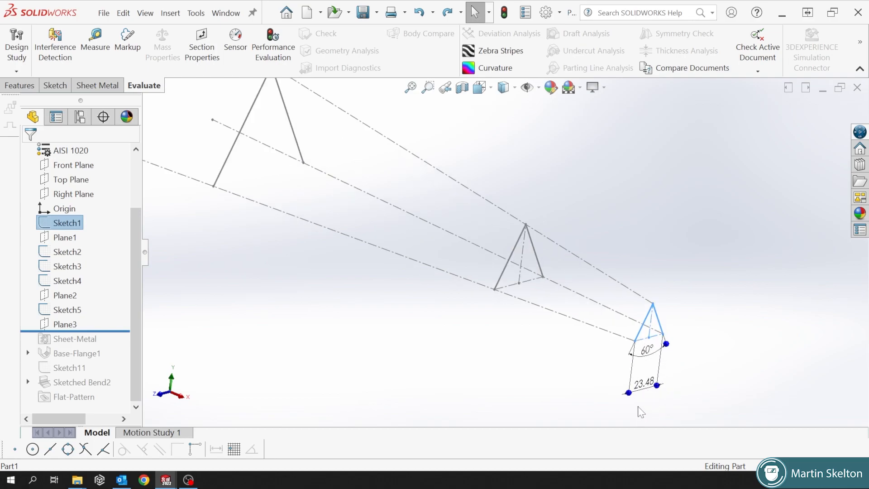
mouse_move(642, 394)
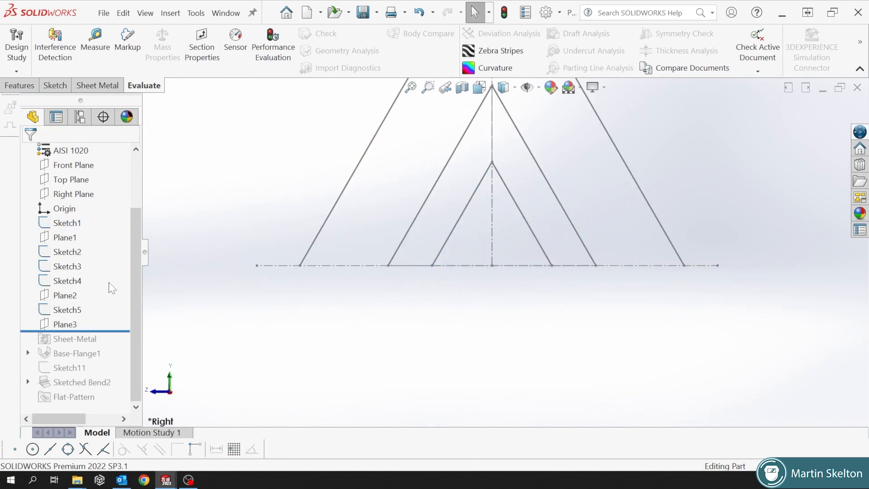
click(67, 223)
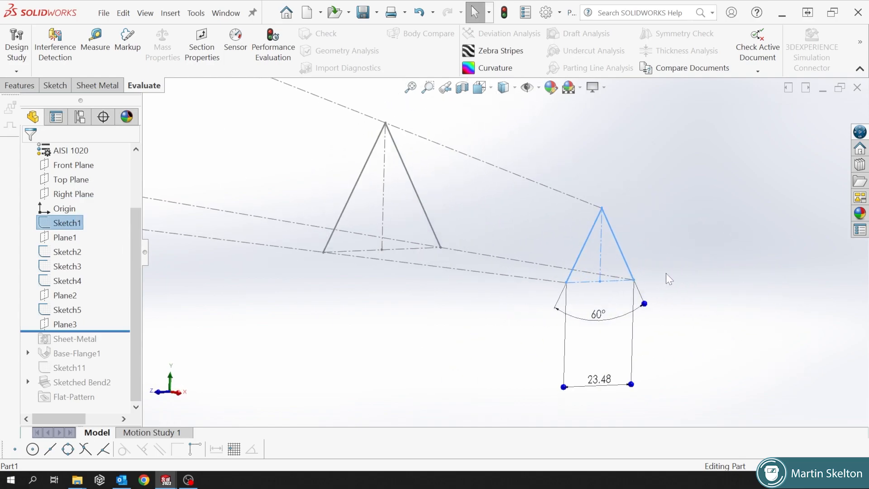
right_click(66, 223)
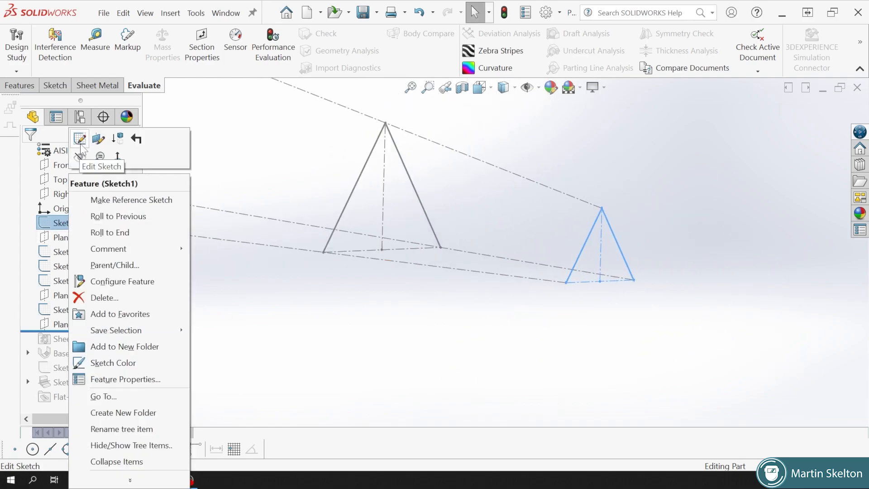
click(78, 140)
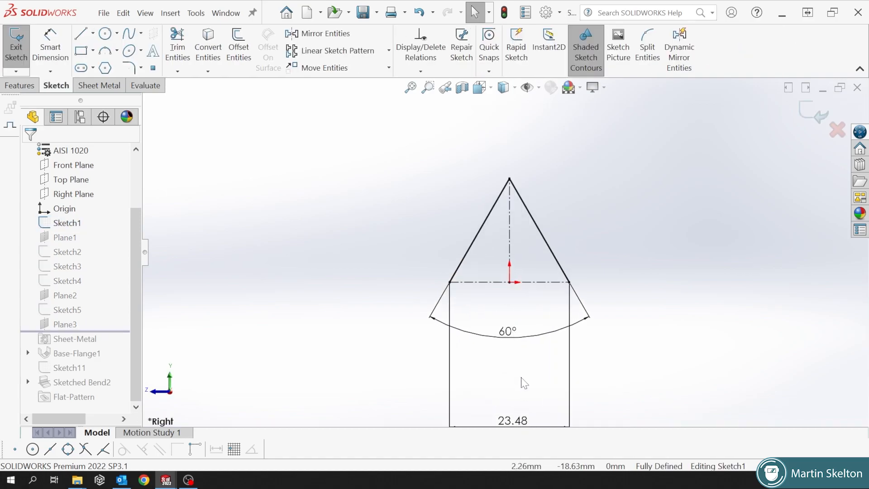
click(144, 85)
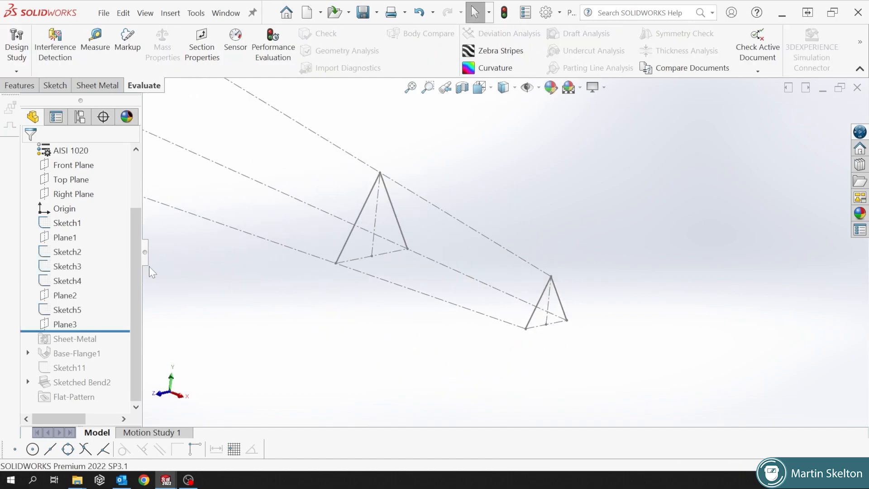
click(67, 252)
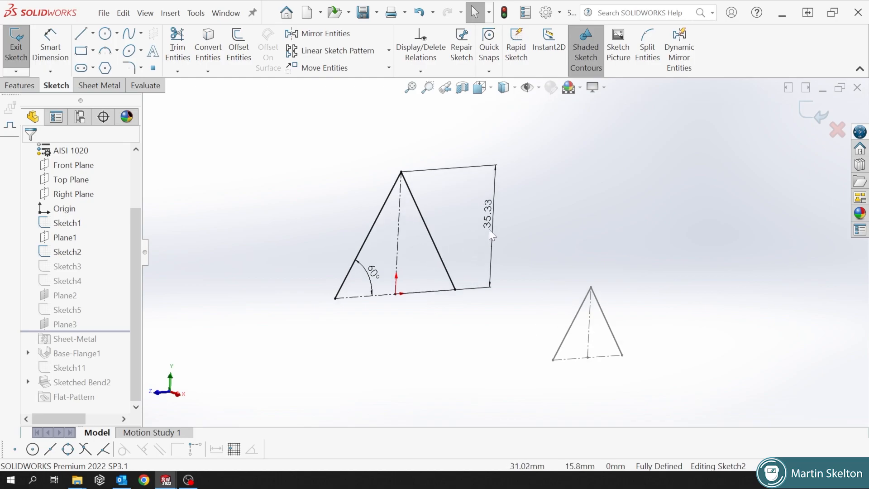
mouse_move(437, 284)
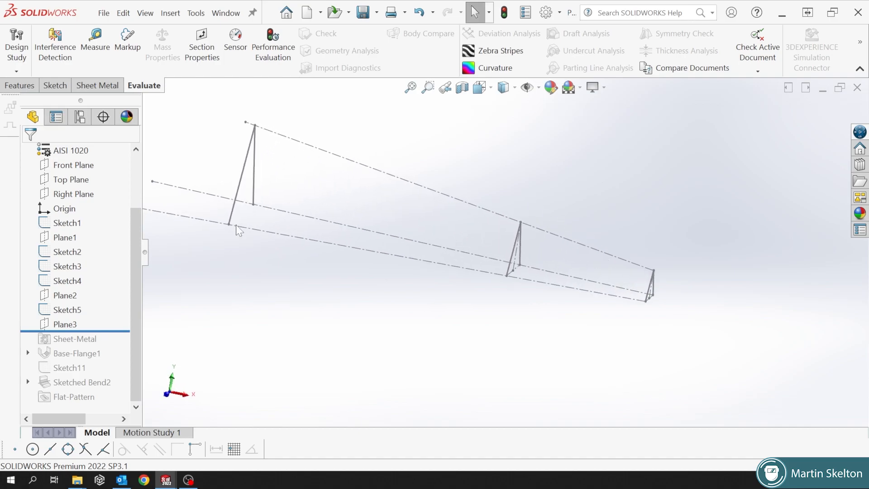
- Orbit around Sketch4's guide lines, then open and close Sketch4 for editing
click(64, 280)
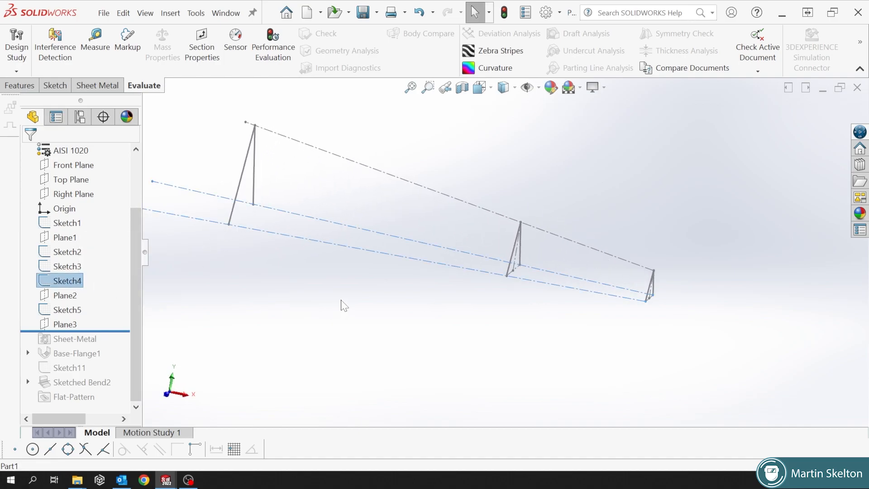
drag(341, 304, 581, 291)
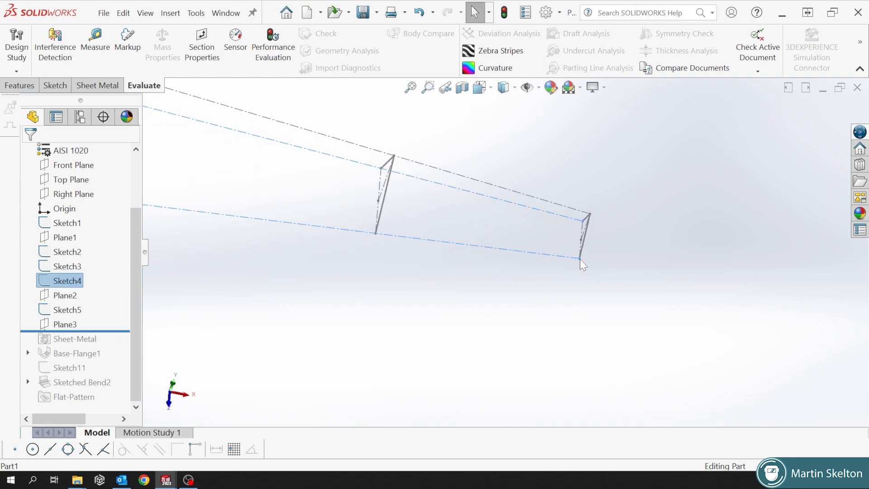
click(55, 85)
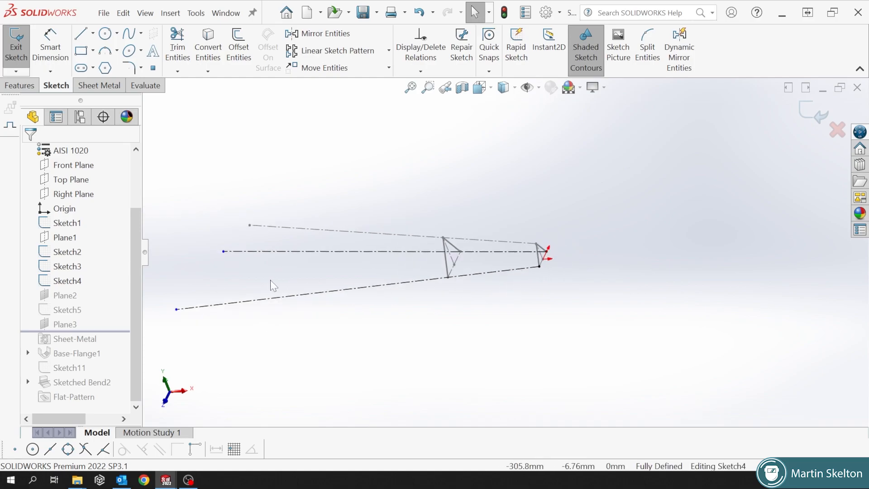
mouse_move(816, 141)
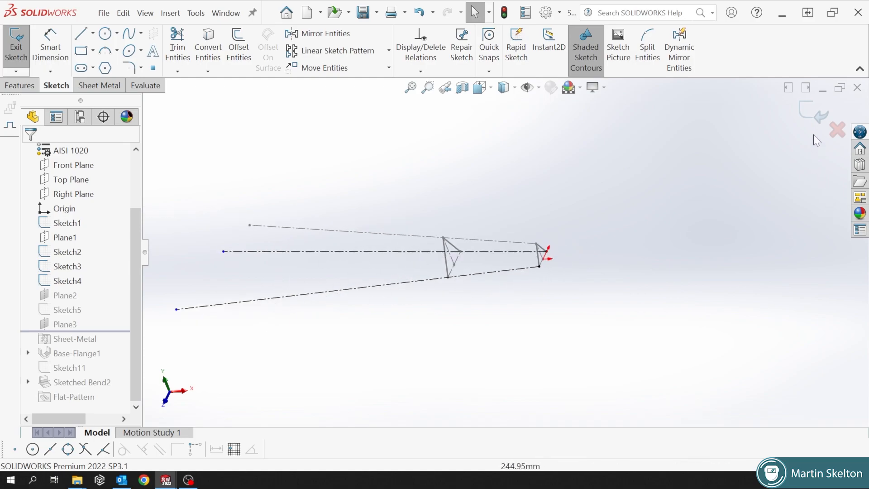
click(144, 85)
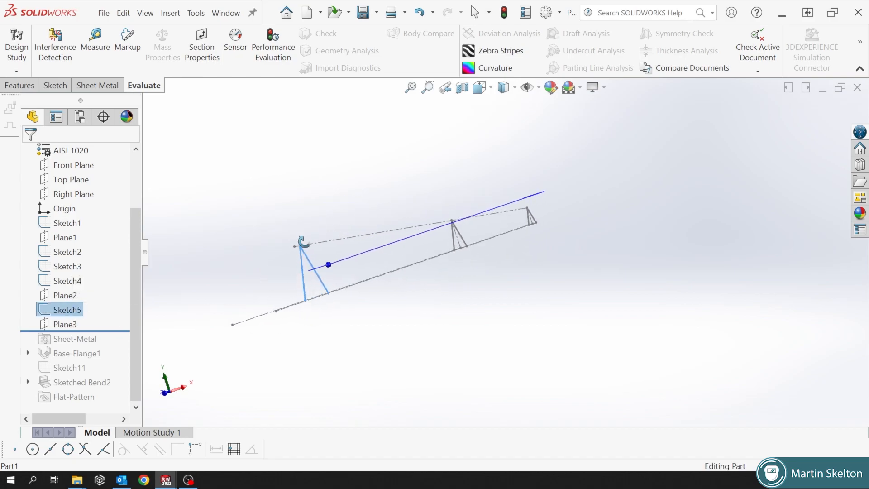
- Show Sketch4 and Plane2, then review and close the Sketch5 triangle profile
click(66, 281)
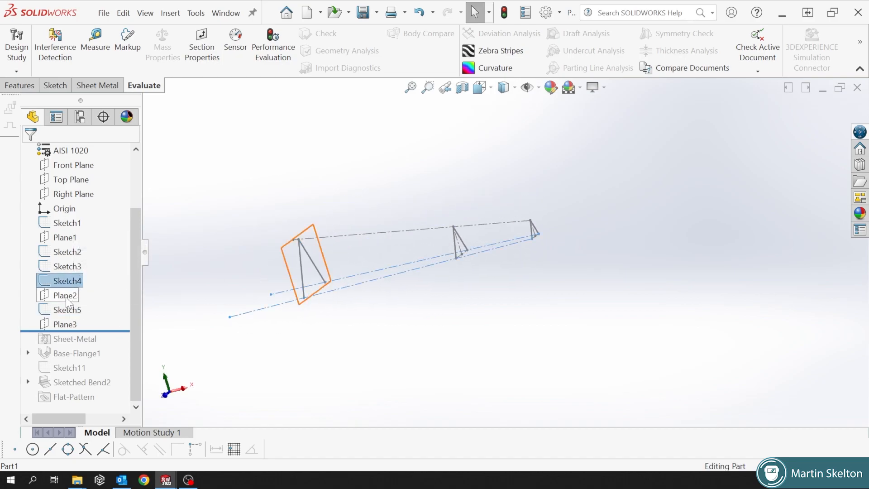
click(65, 295)
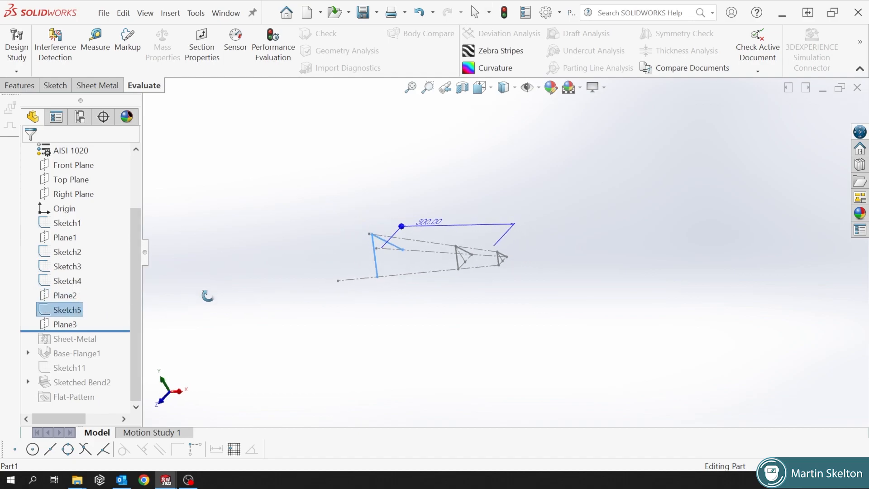
right_click(65, 310)
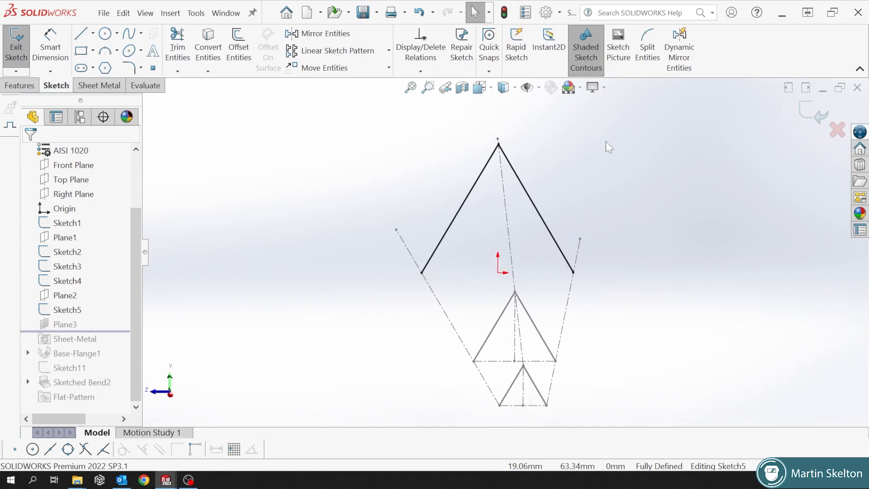
click(145, 85)
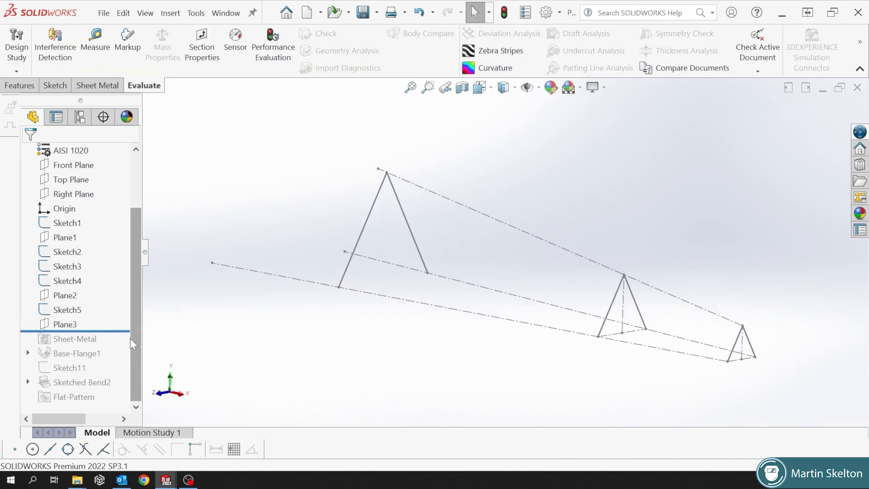
click(65, 324)
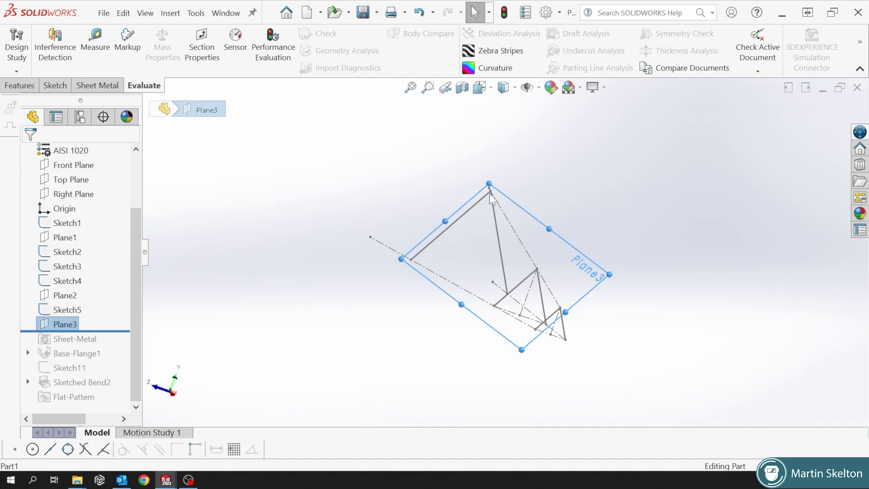
mouse_move(484, 206)
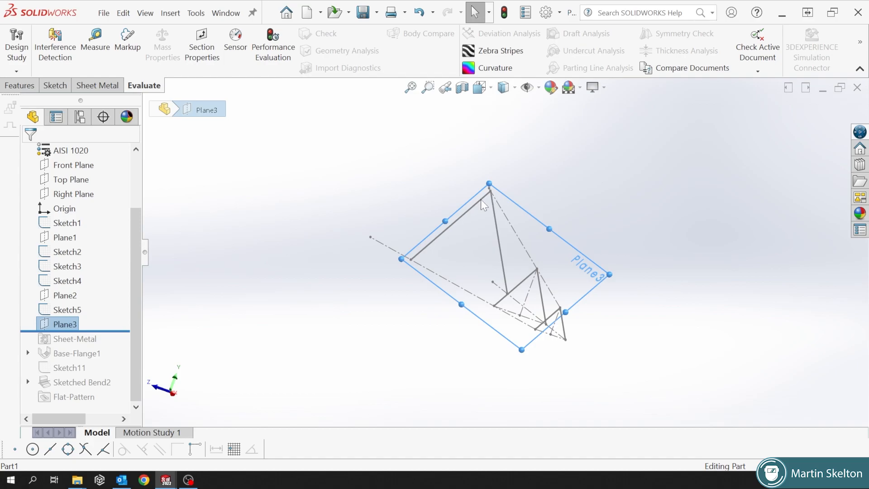
mouse_move(537, 339)
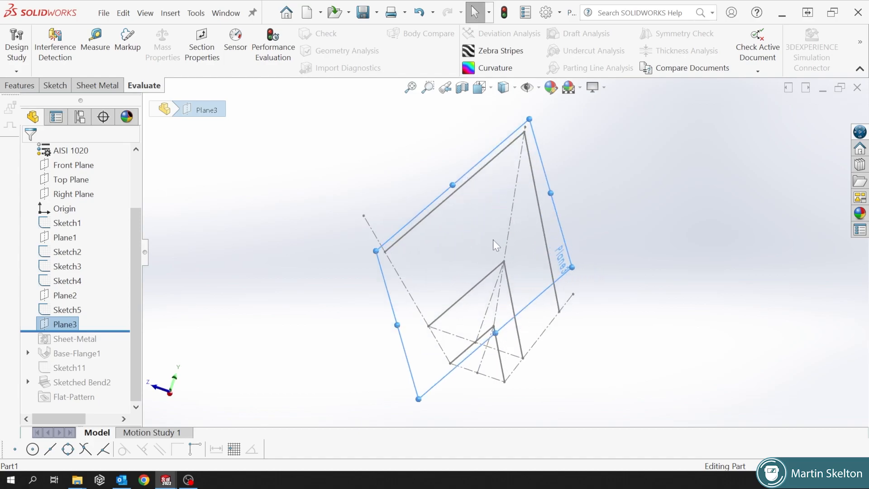
- Orbit the model to check Plane3 along the triangle profiles' sloping sides
drag(495, 245, 485, 272)
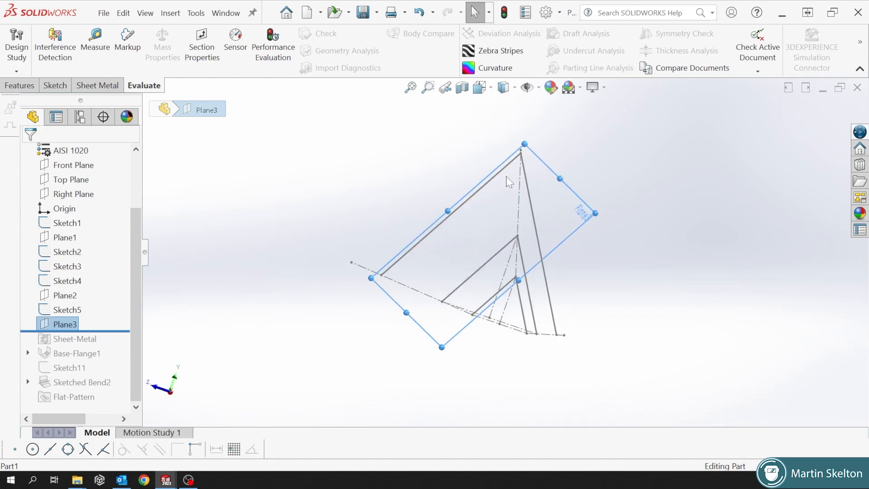
mouse_move(522, 164)
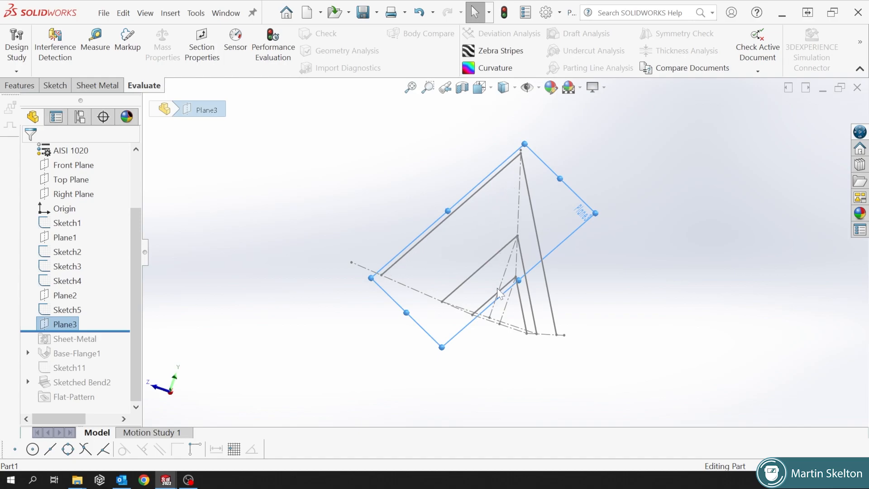
mouse_move(414, 261)
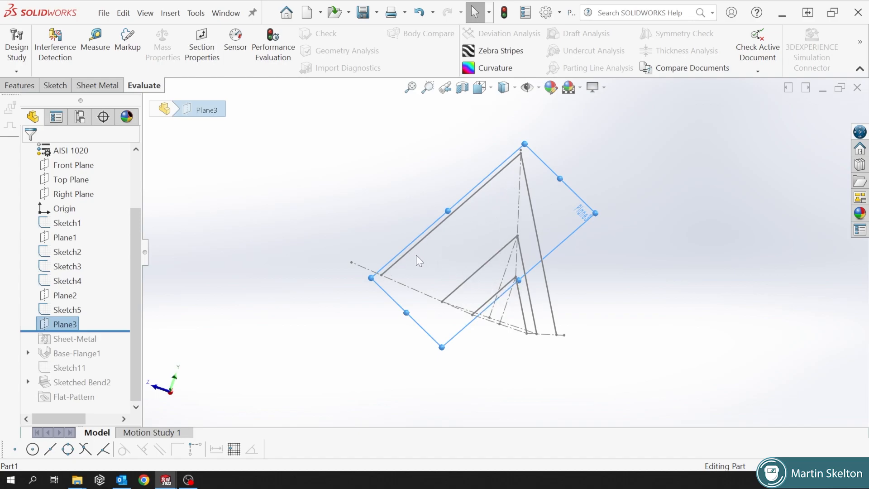
mouse_move(519, 173)
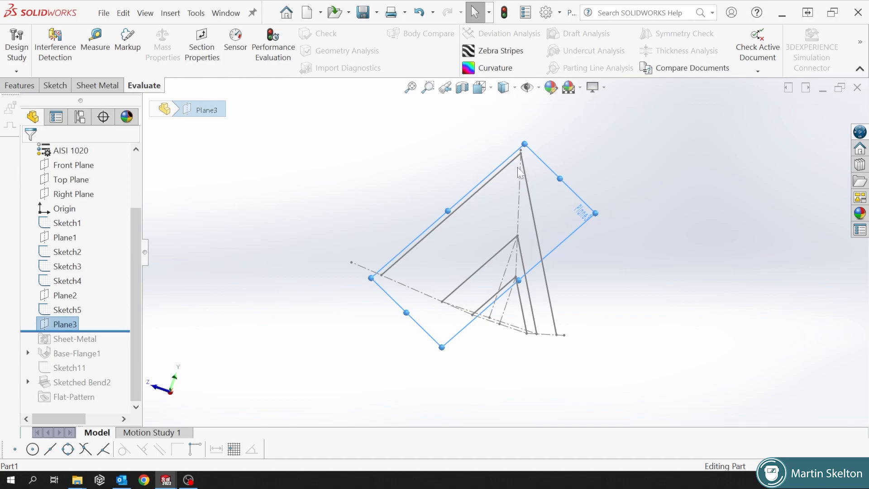
mouse_move(494, 221)
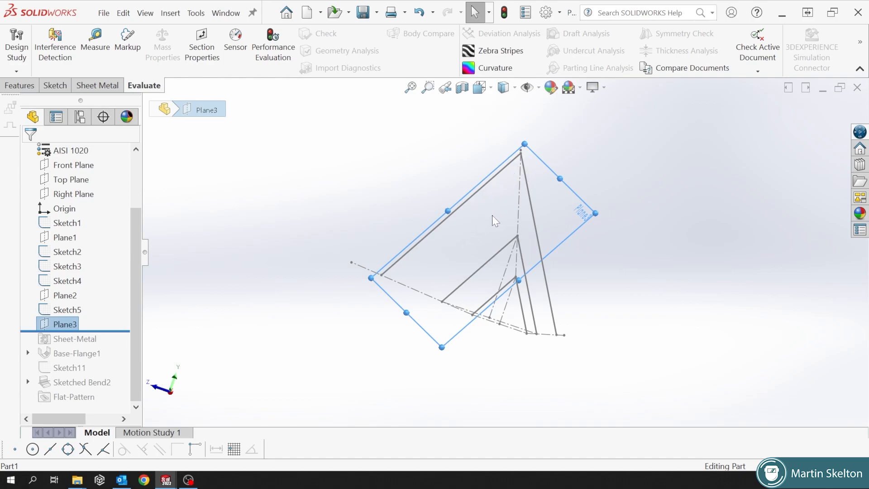
mouse_move(278, 272)
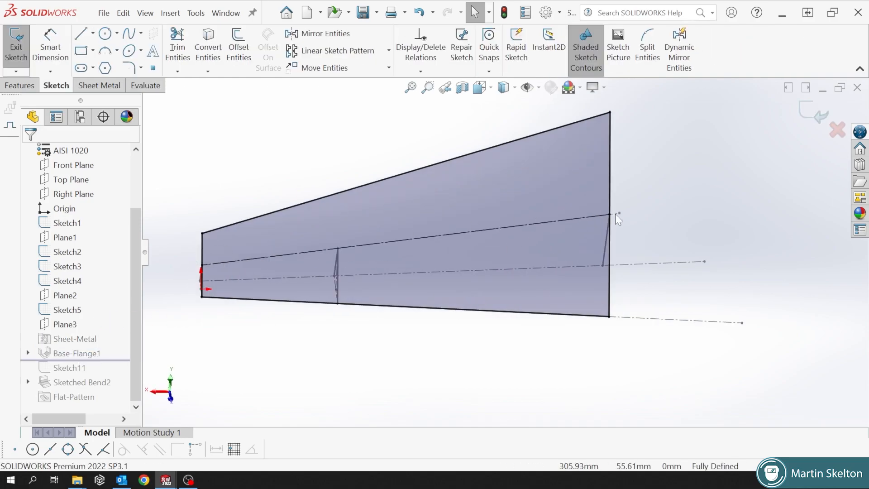
mouse_move(466, 242)
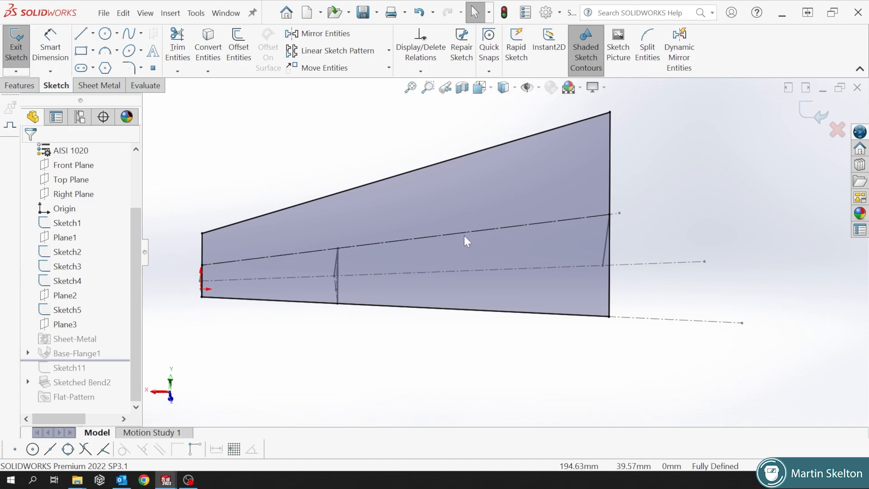
mouse_move(276, 228)
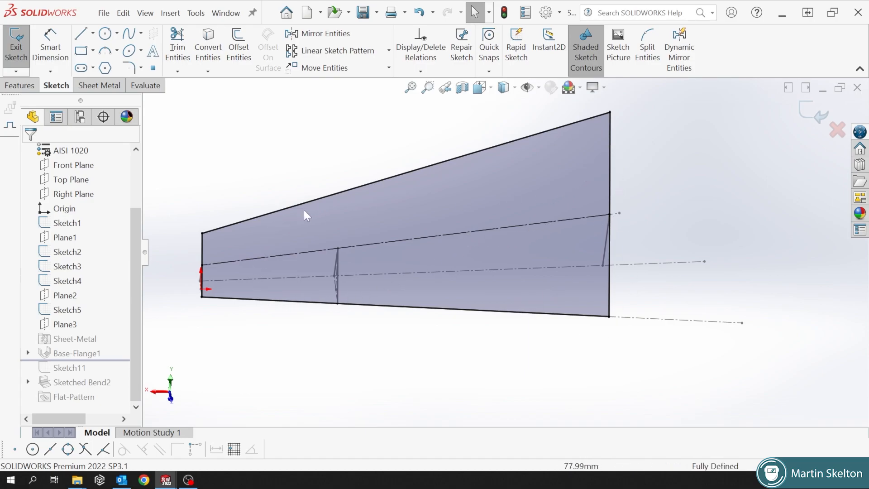
mouse_move(617, 258)
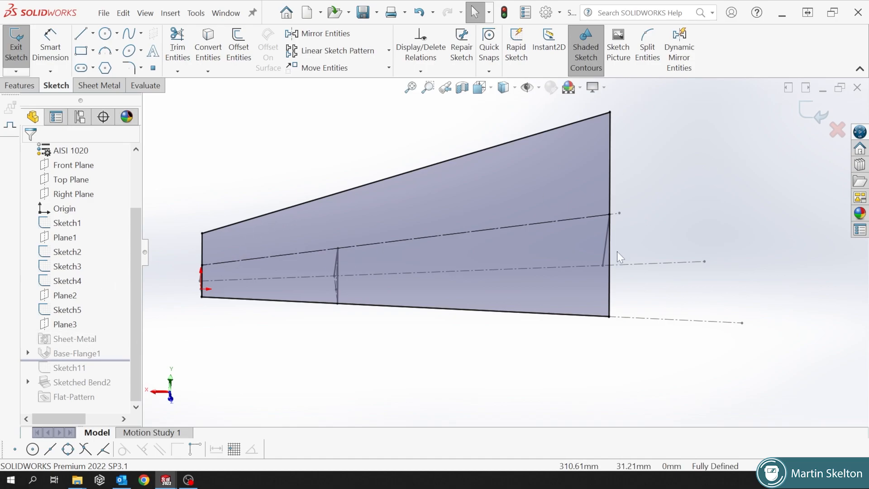
mouse_move(612, 324)
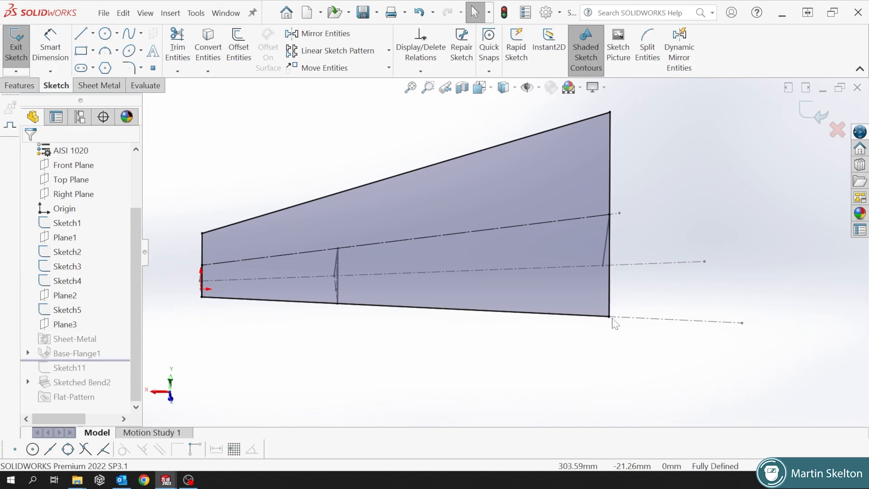
mouse_move(607, 256)
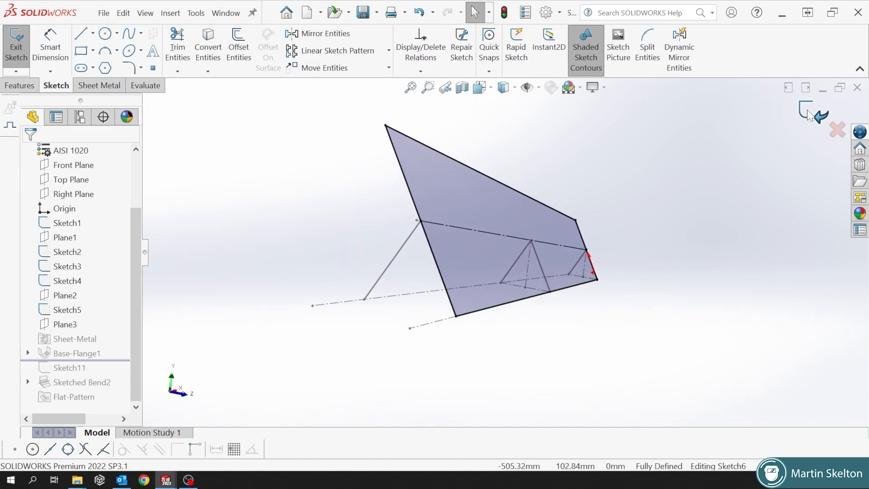
- Exit the tapered outline sketch and roll forward through Base-Flange1, Sketch11 and Sketched Bend2
click(143, 85)
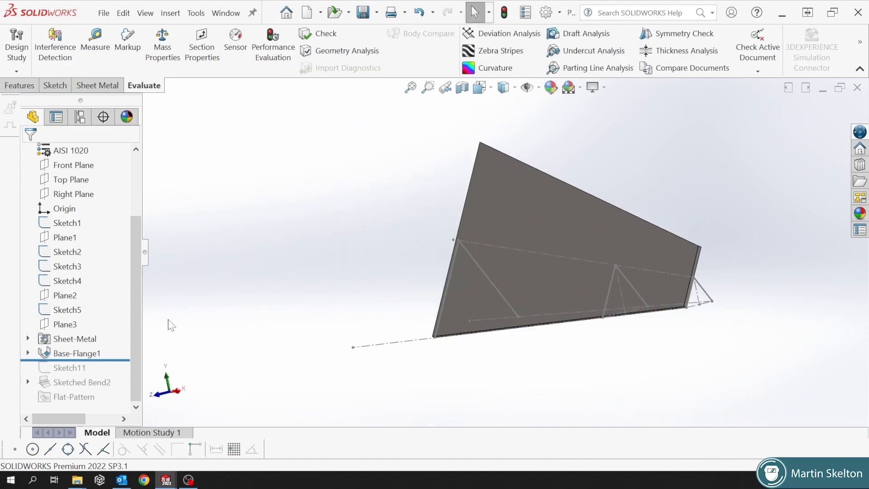
click(68, 367)
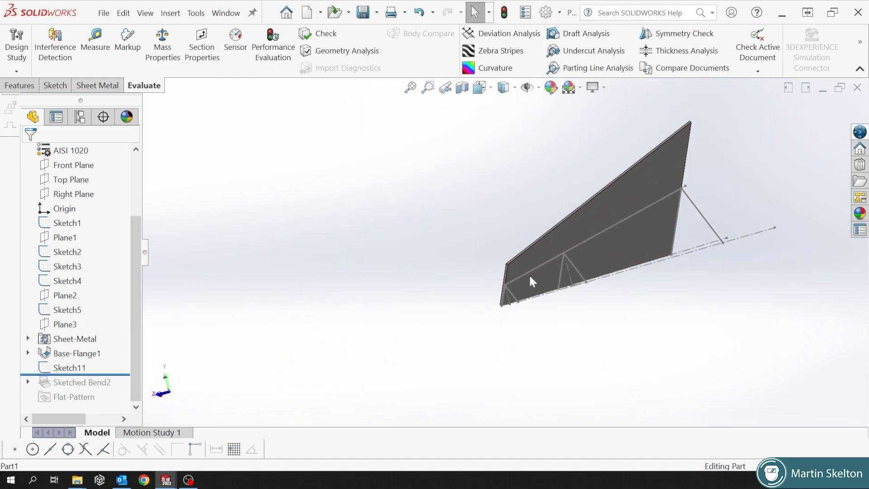
drag(527, 277, 582, 267)
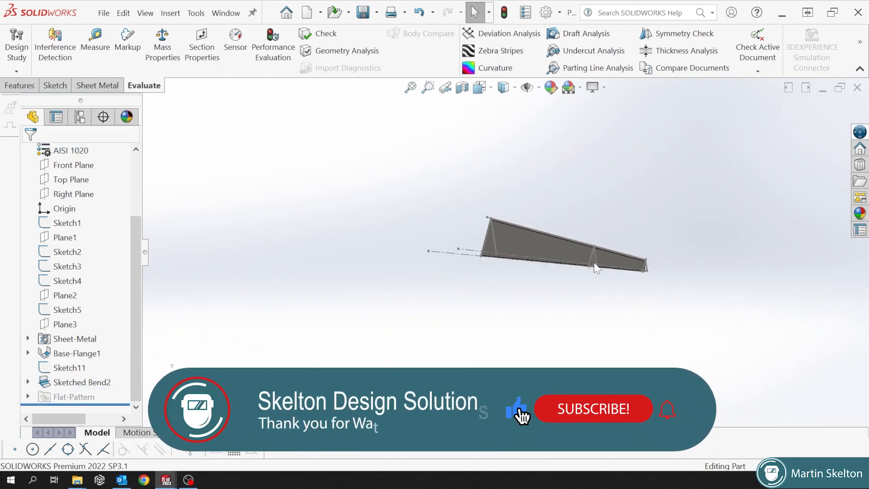
- Include Sketched Bend2, showing the rounded bend and thickness at the narrow end
click(594, 409)
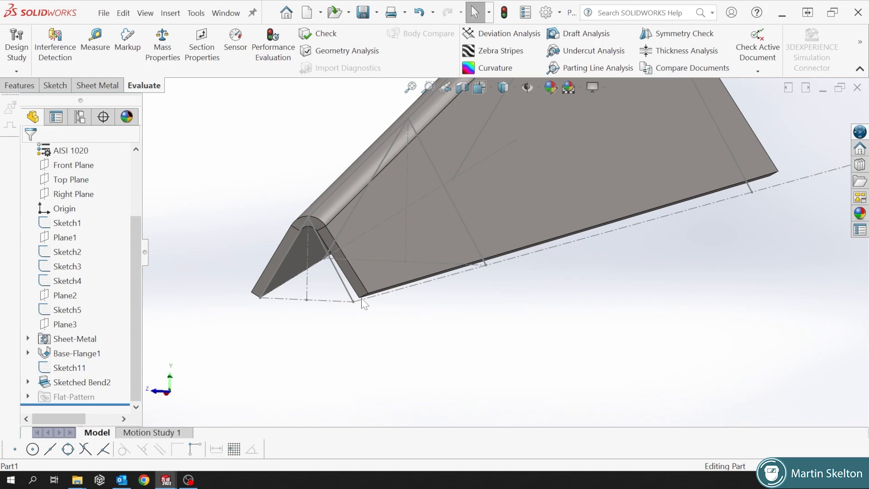
mouse_move(776, 191)
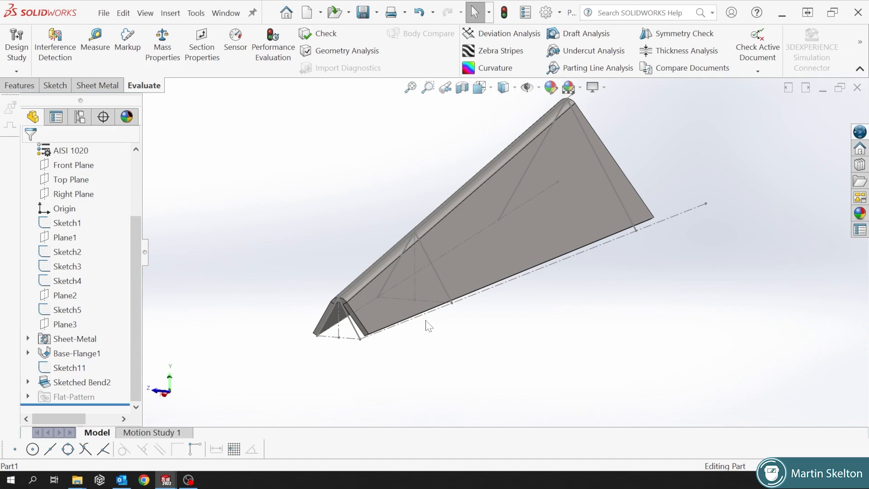
mouse_move(634, 232)
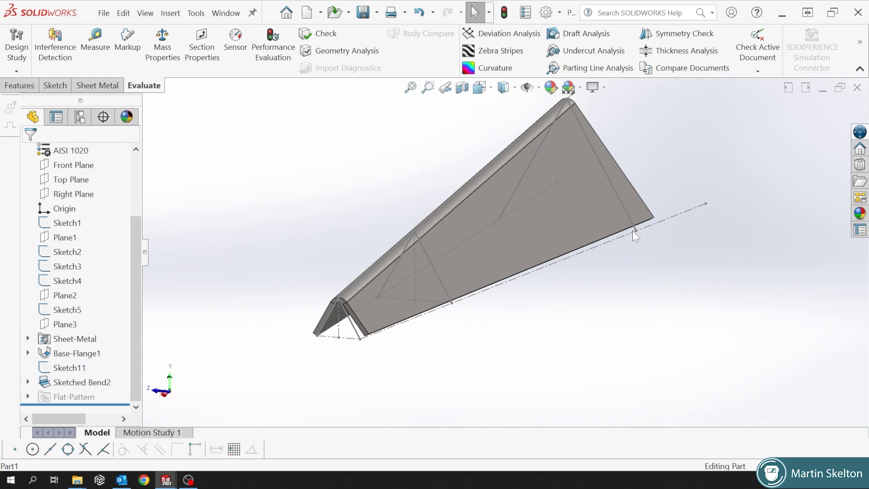
mouse_move(610, 211)
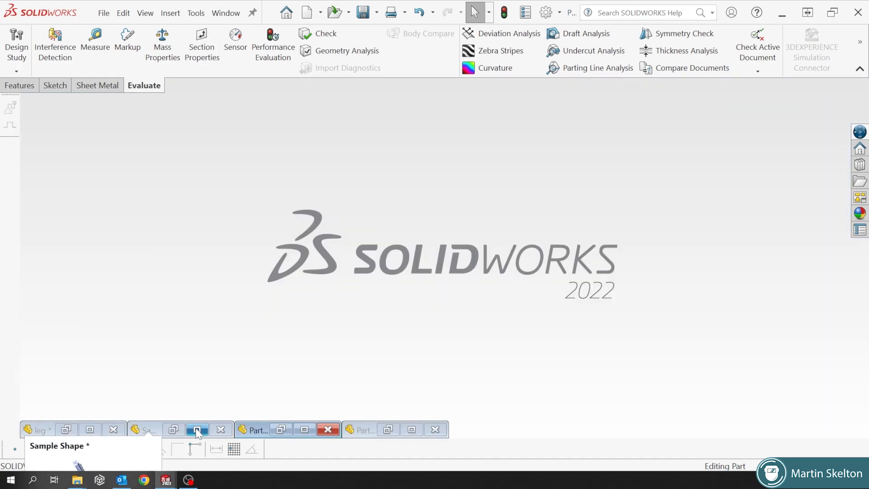
- Start and cancel a Lofted Bend in the leg part, then switch to Part2
click(38, 430)
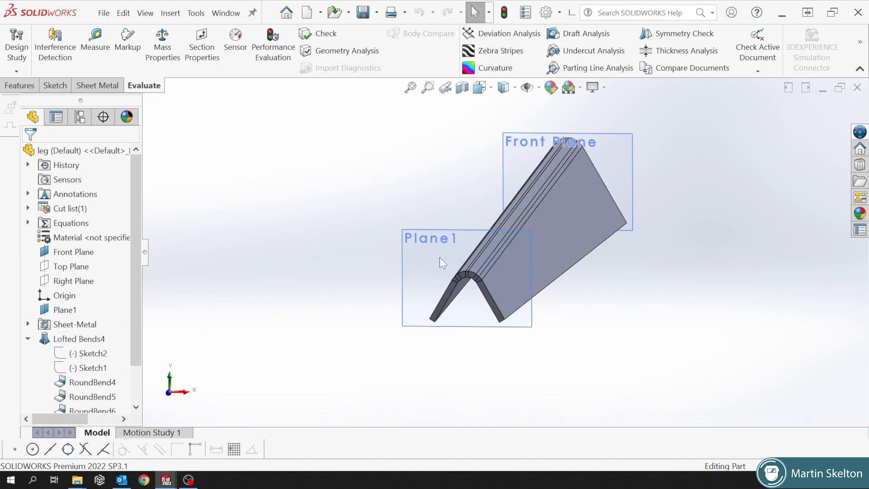
click(73, 252)
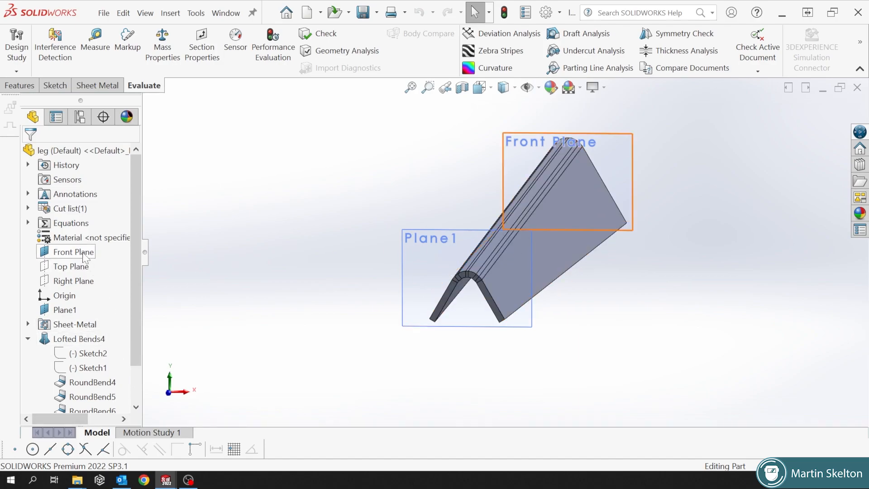
click(79, 339)
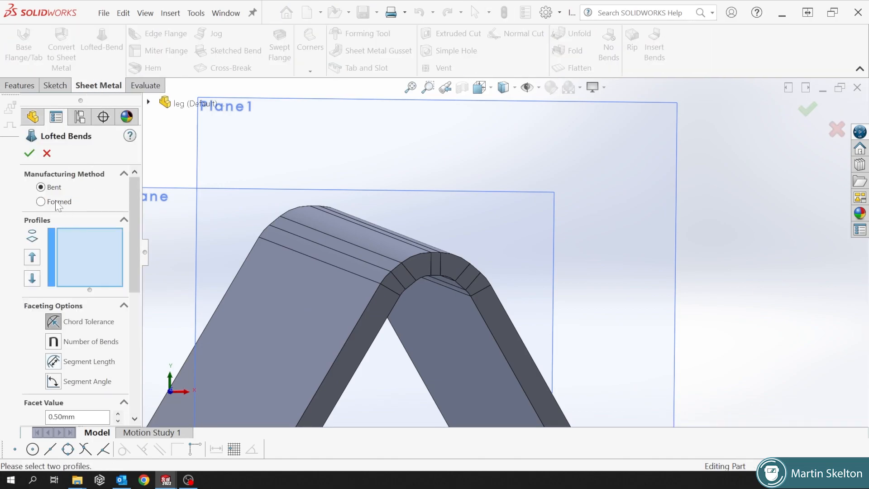
mouse_move(46, 154)
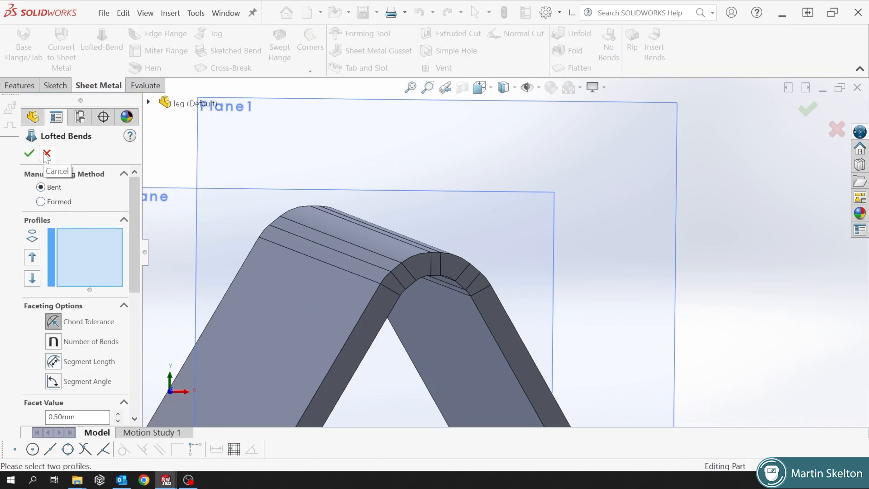
click(47, 153)
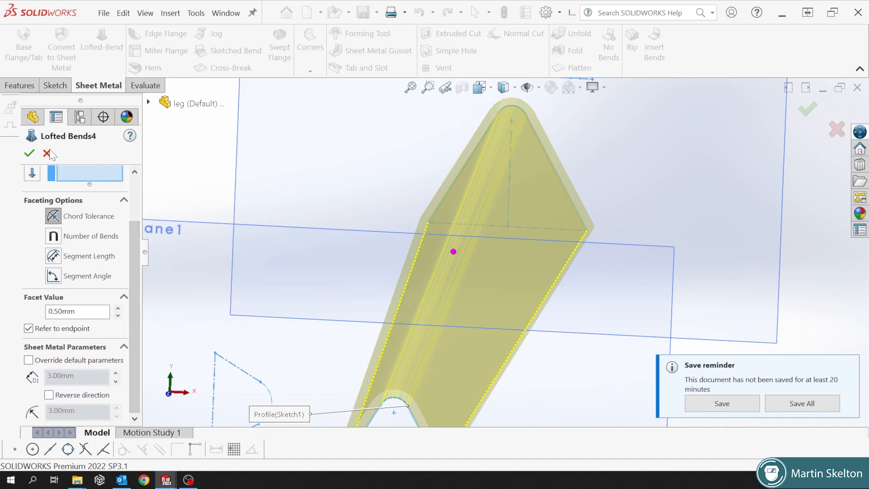
click(29, 152)
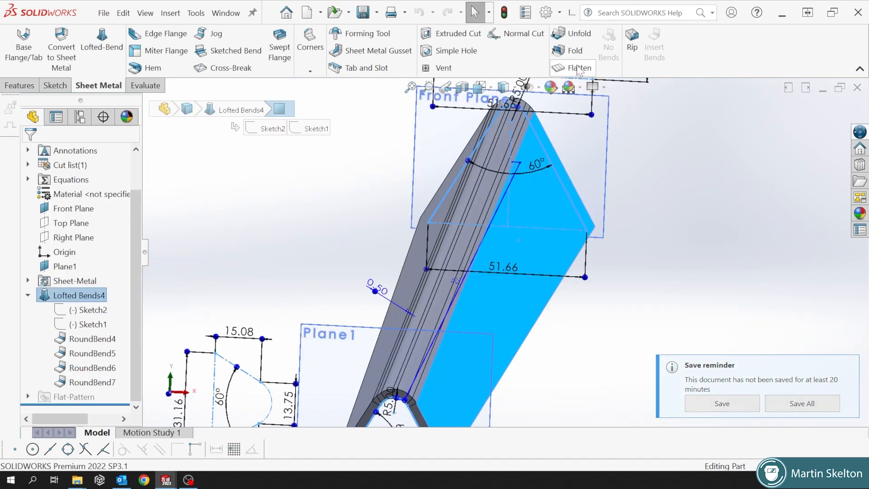
click(578, 68)
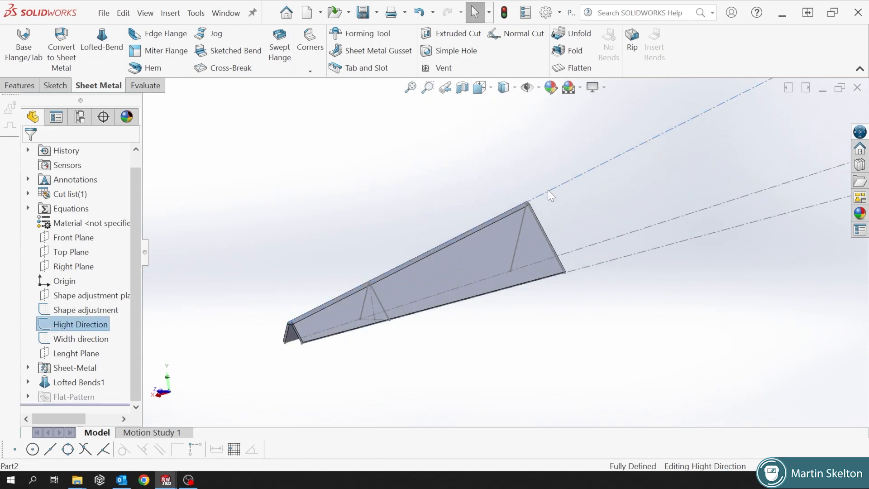
click(86, 296)
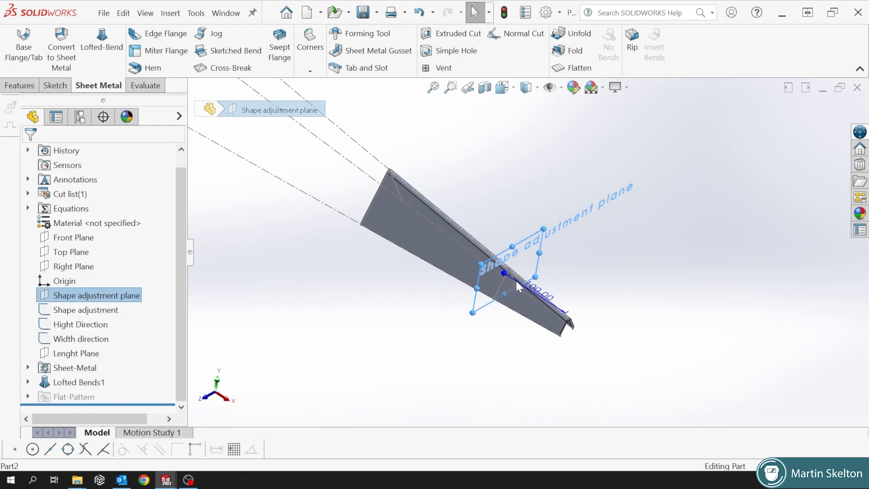
mouse_move(471, 257)
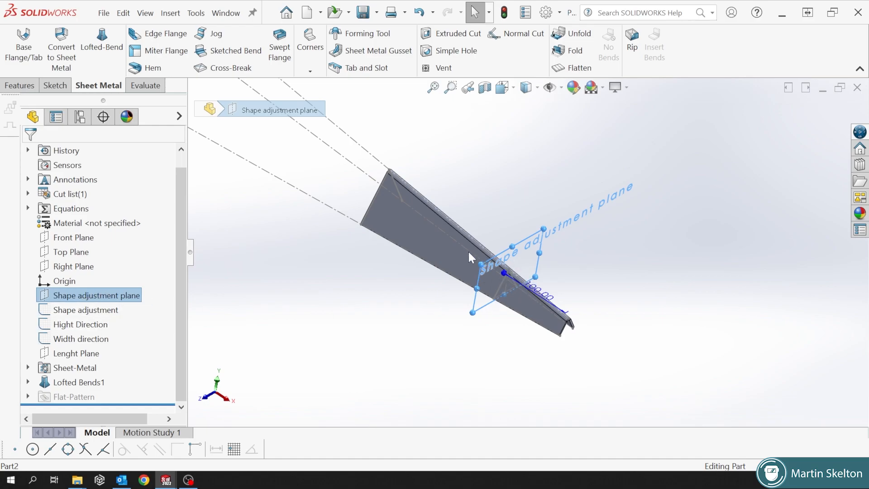
click(84, 310)
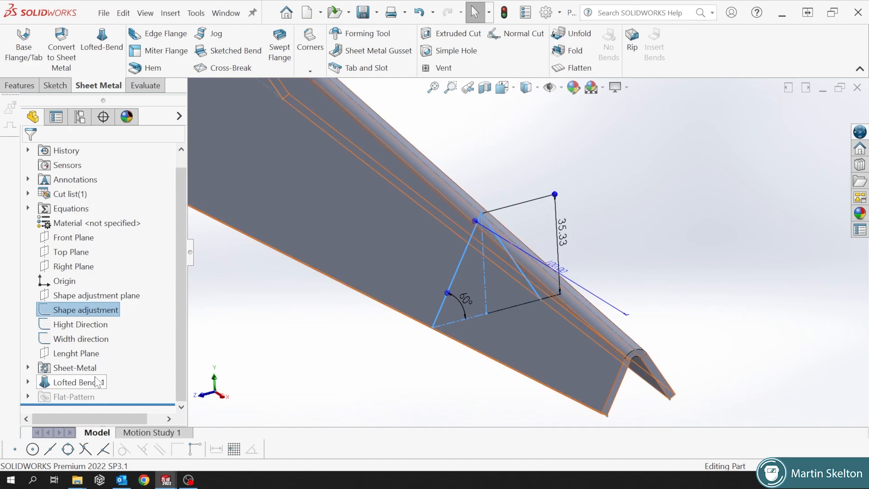
click(81, 323)
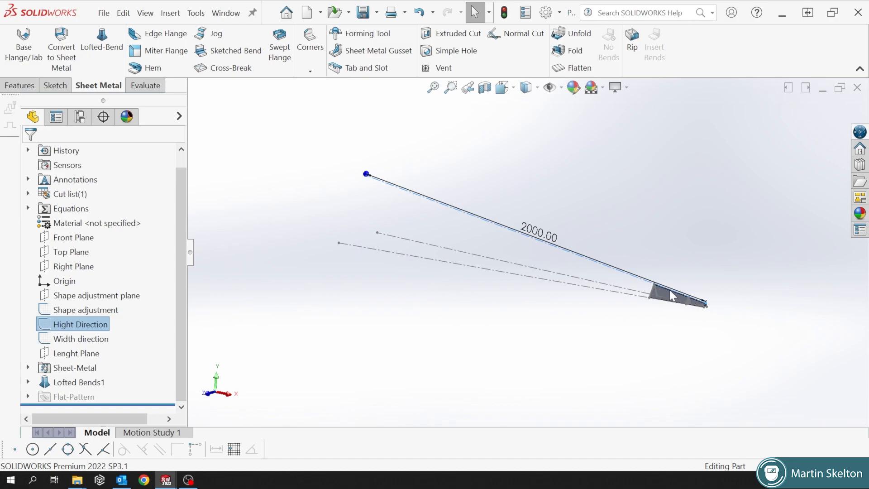
mouse_move(400, 194)
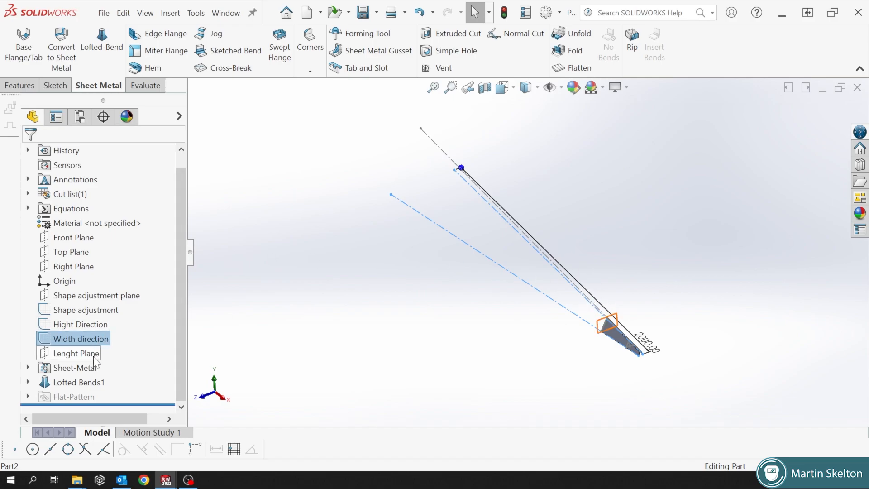
click(74, 353)
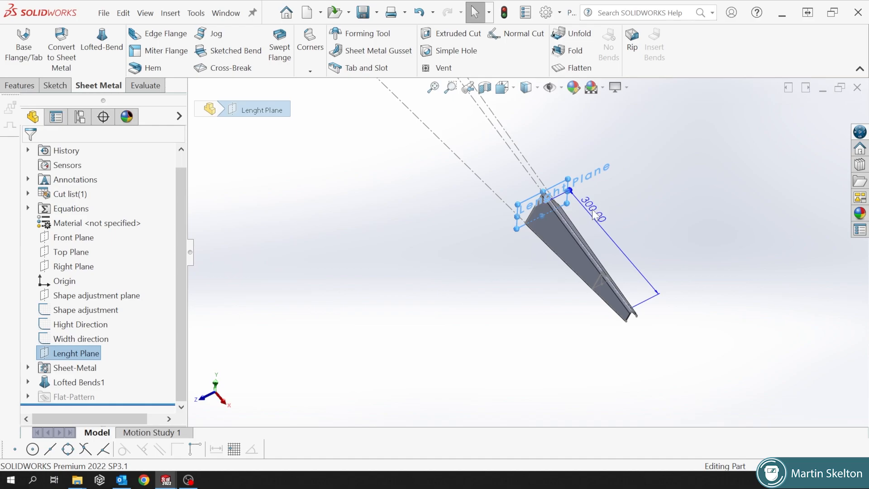
double_click(592, 207)
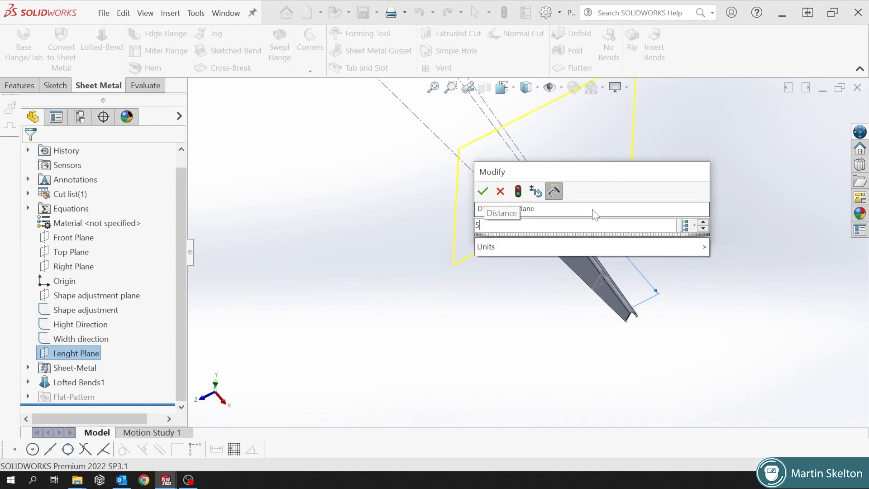
click(483, 191)
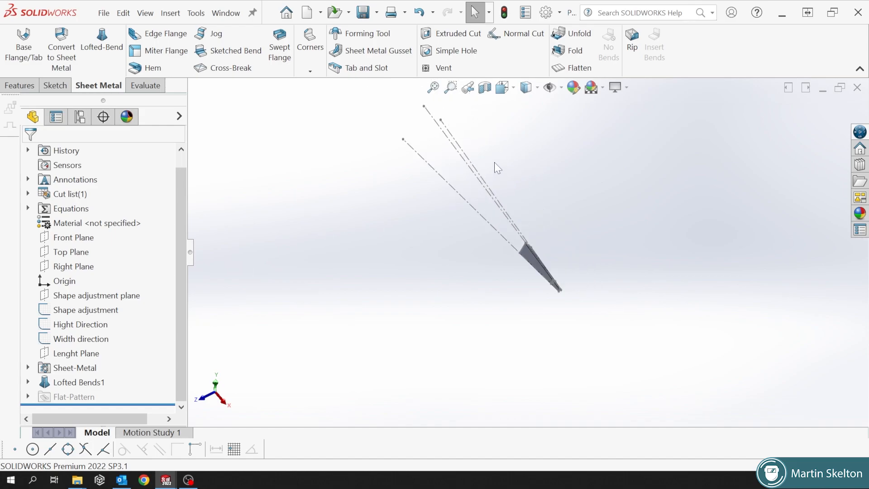
click(81, 324)
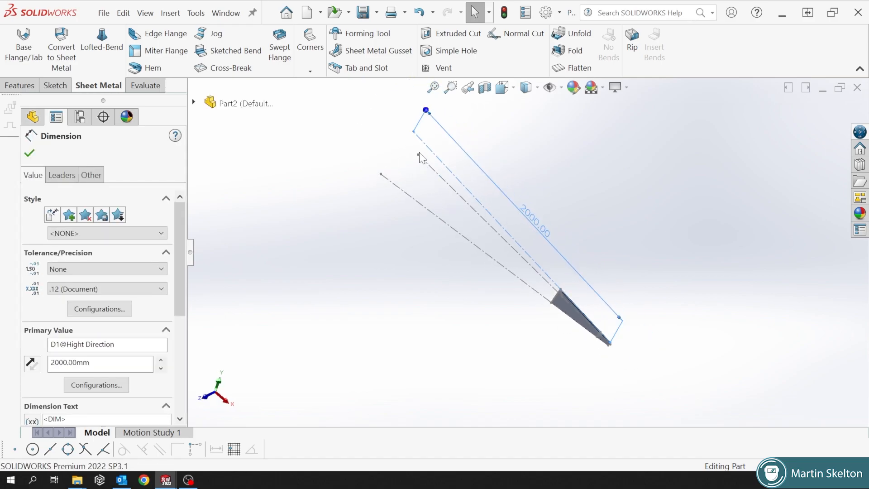
click(77, 382)
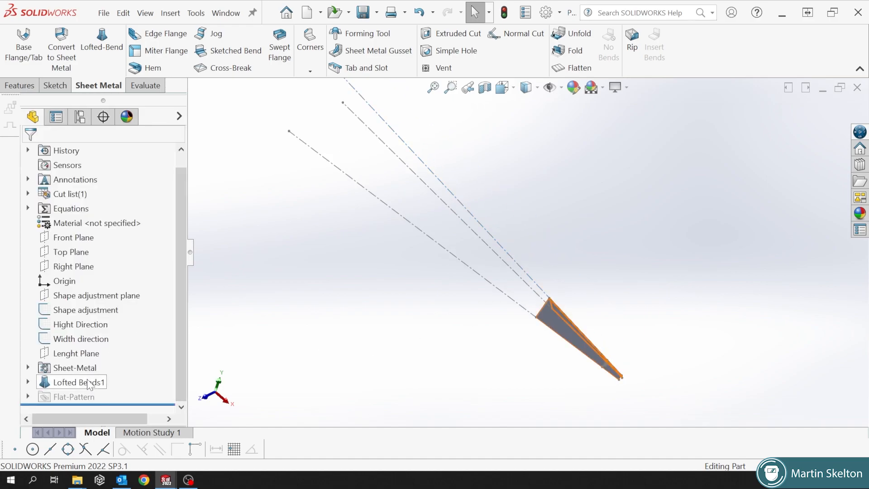
click(76, 353)
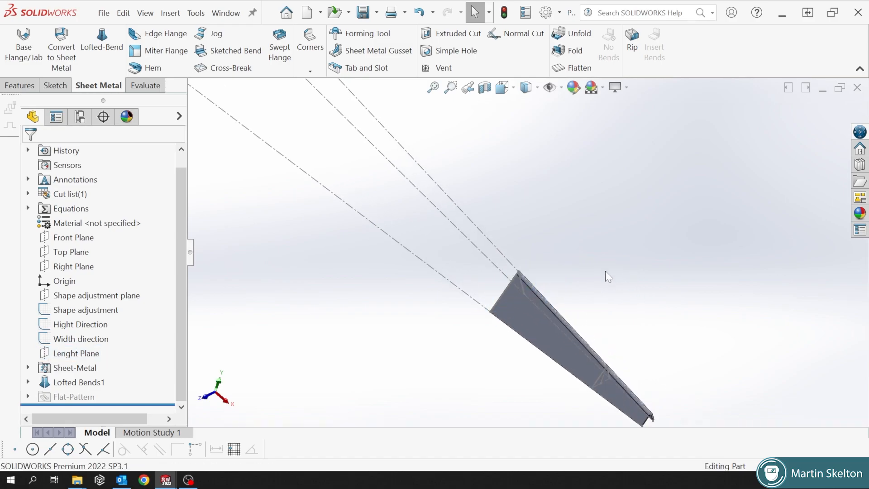
click(79, 382)
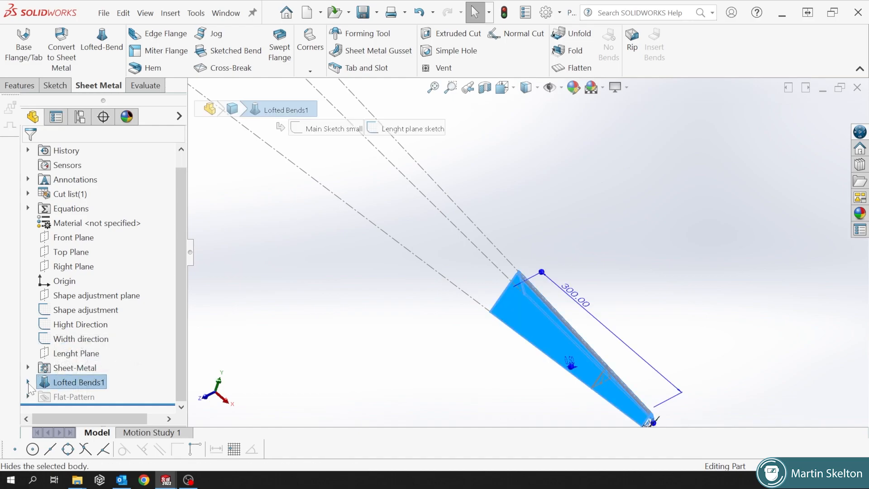
right_click(77, 382)
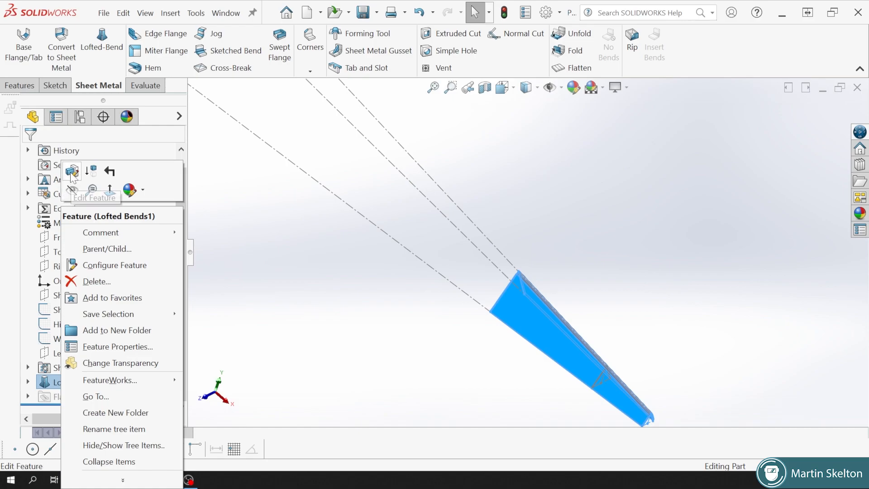
click(71, 171)
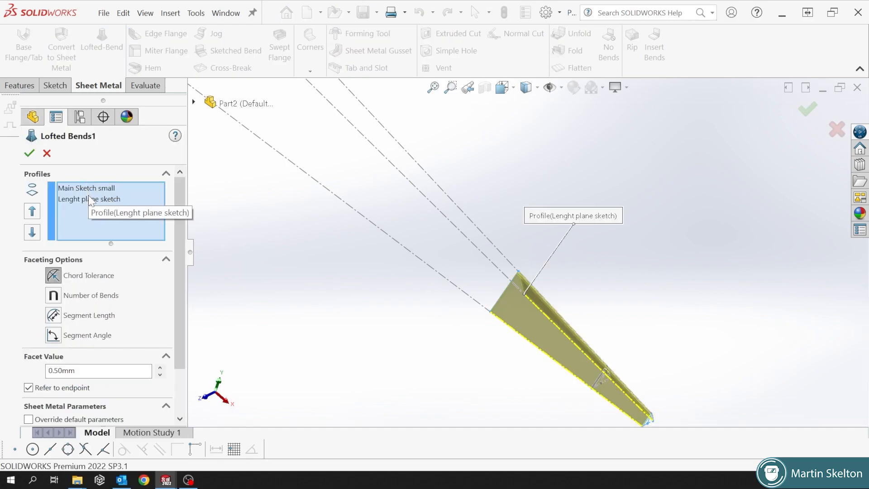
scroll(down, 3)
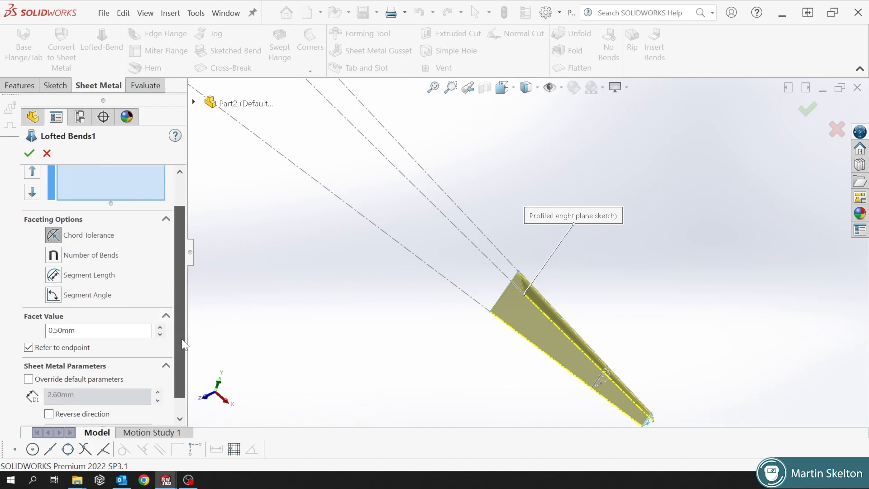
scroll(down, 3)
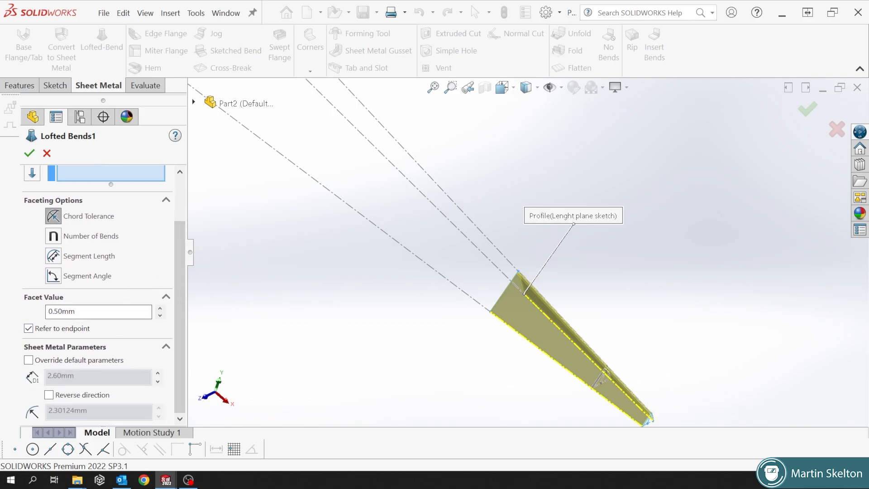
mouse_move(75, 384)
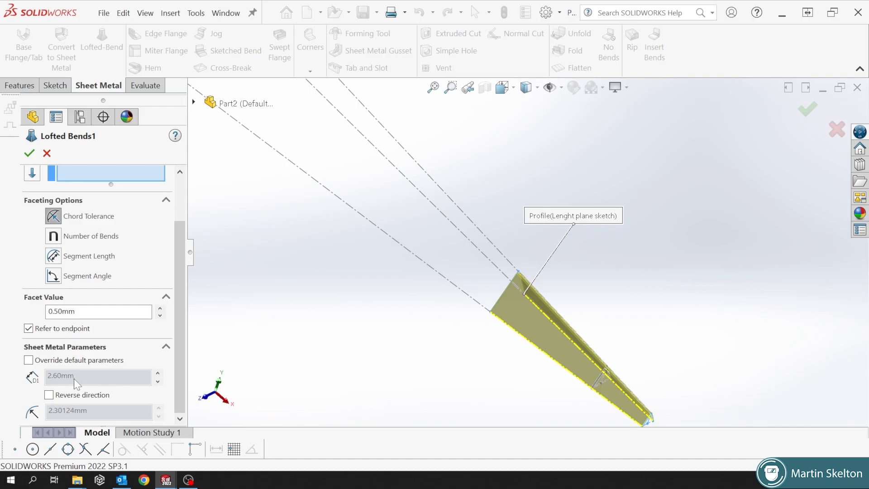
click(29, 153)
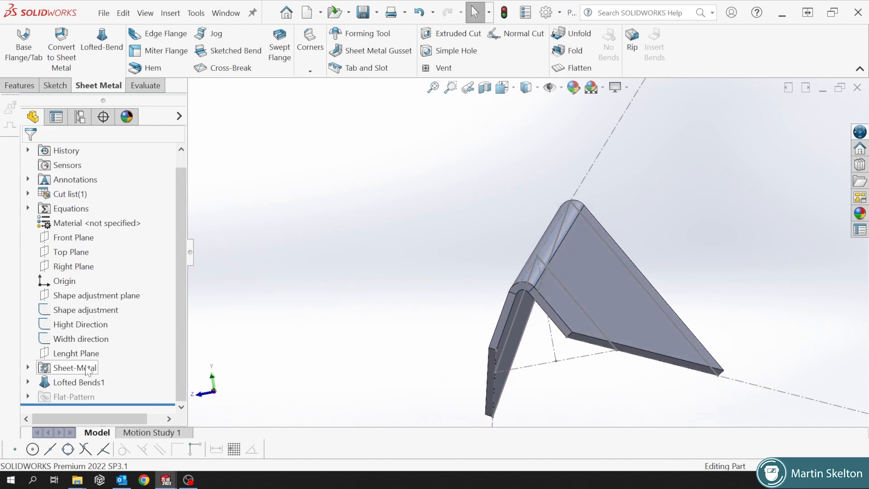
- Review the Sheet-Metal parameters (2.60 mm thickness, 2.30 mm bend radius, K-factor 0.5) without changes
double_click(74, 368)
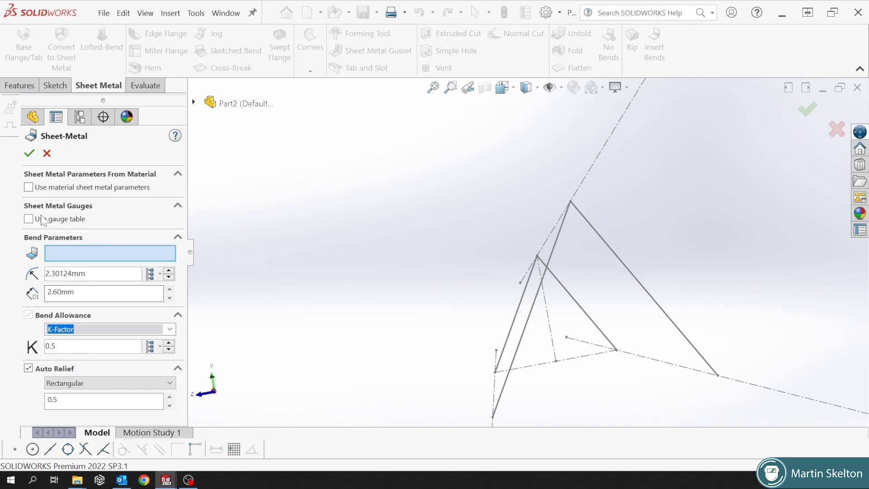
mouse_move(61, 237)
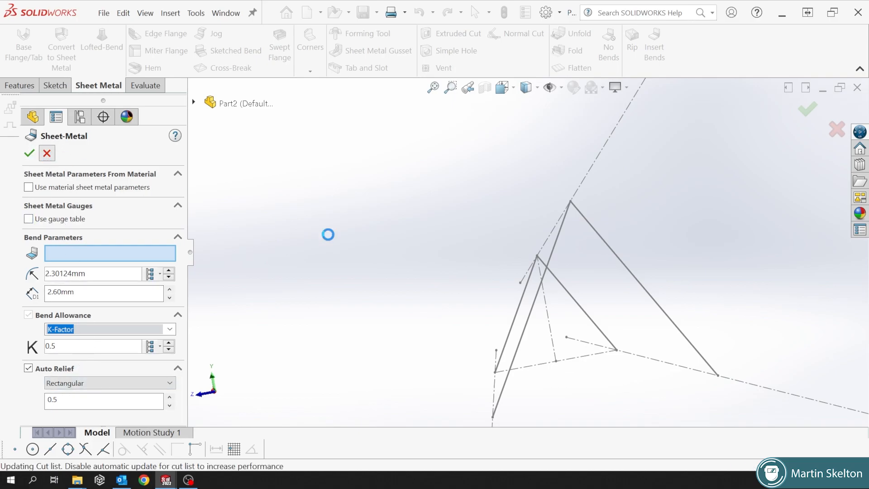
click(30, 153)
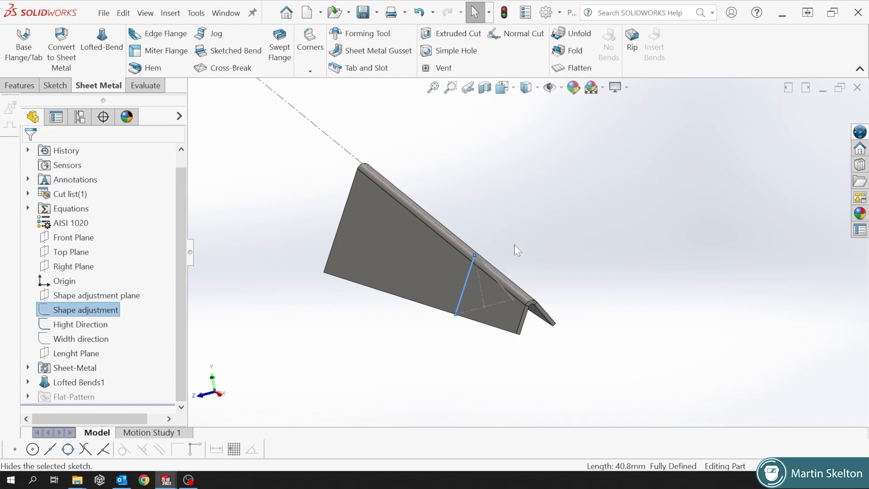
- Select the angle's long edge to read its length
click(81, 325)
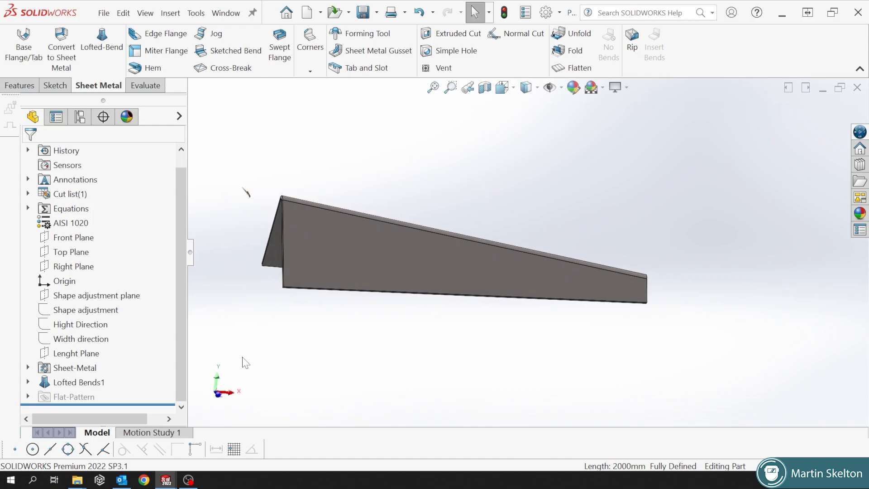
mouse_move(167, 480)
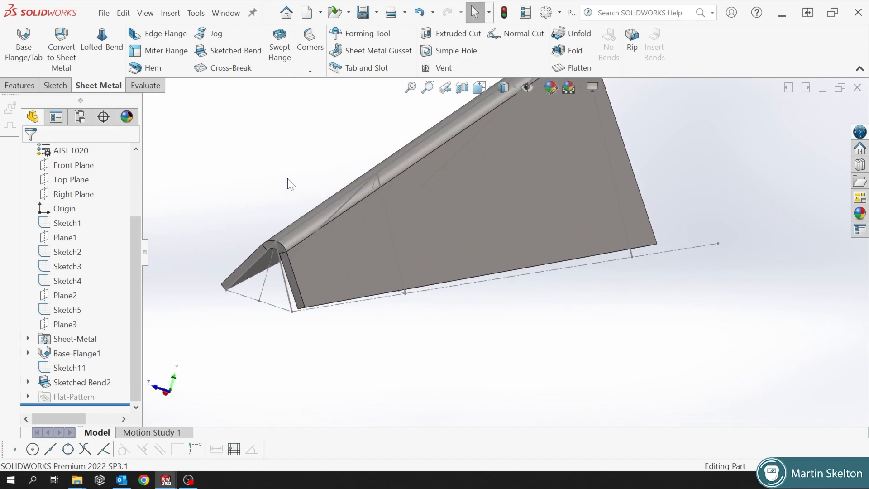
mouse_move(580, 68)
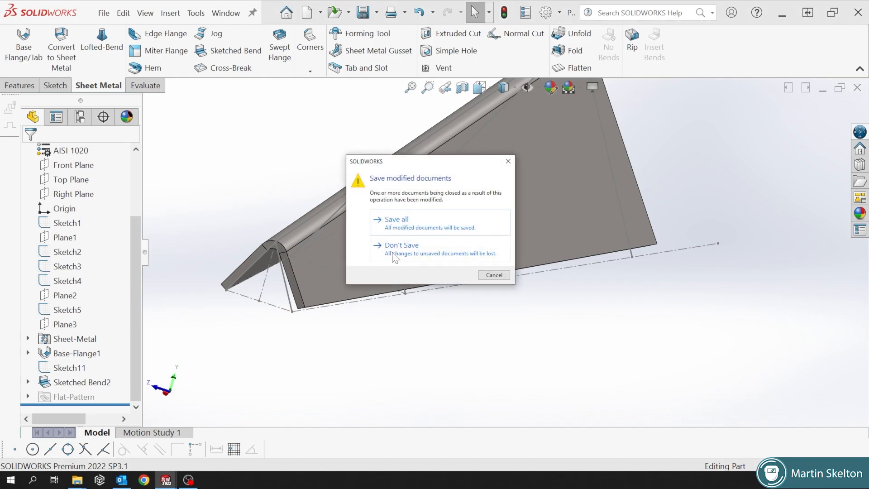
- Discard changes to the base-flange part, then rotate the tapered angle into view
click(402, 245)
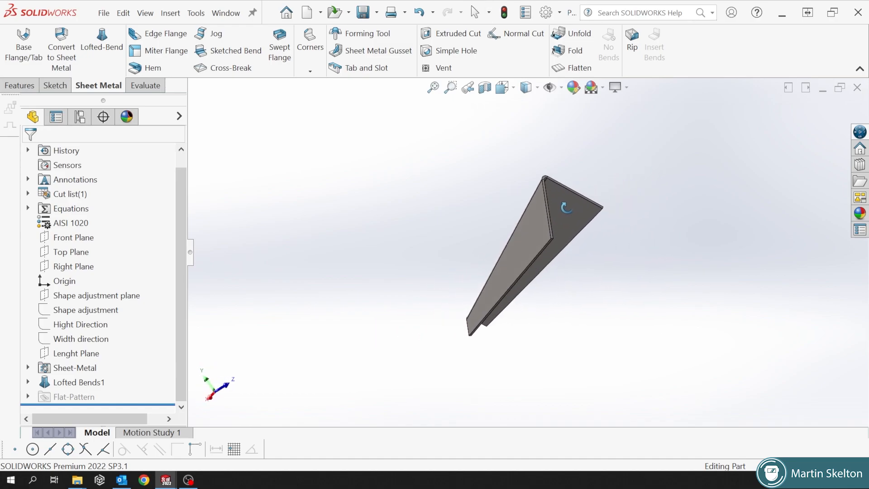
drag(566, 208, 397, 344)
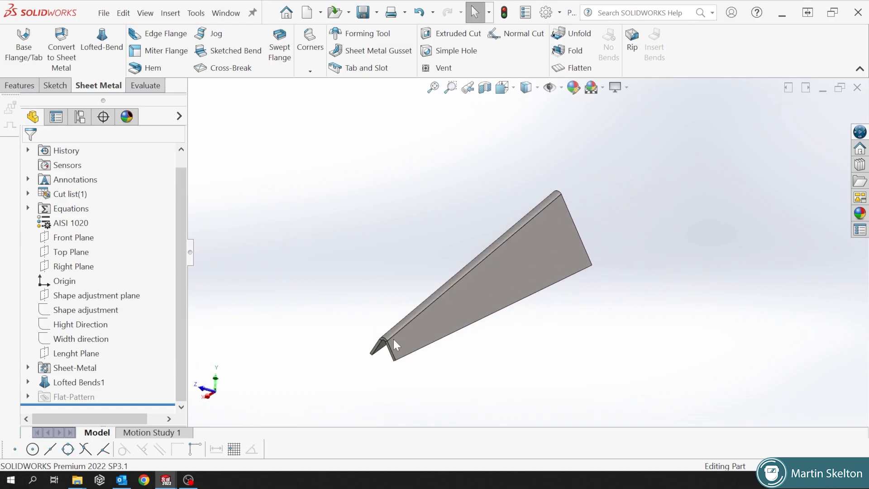